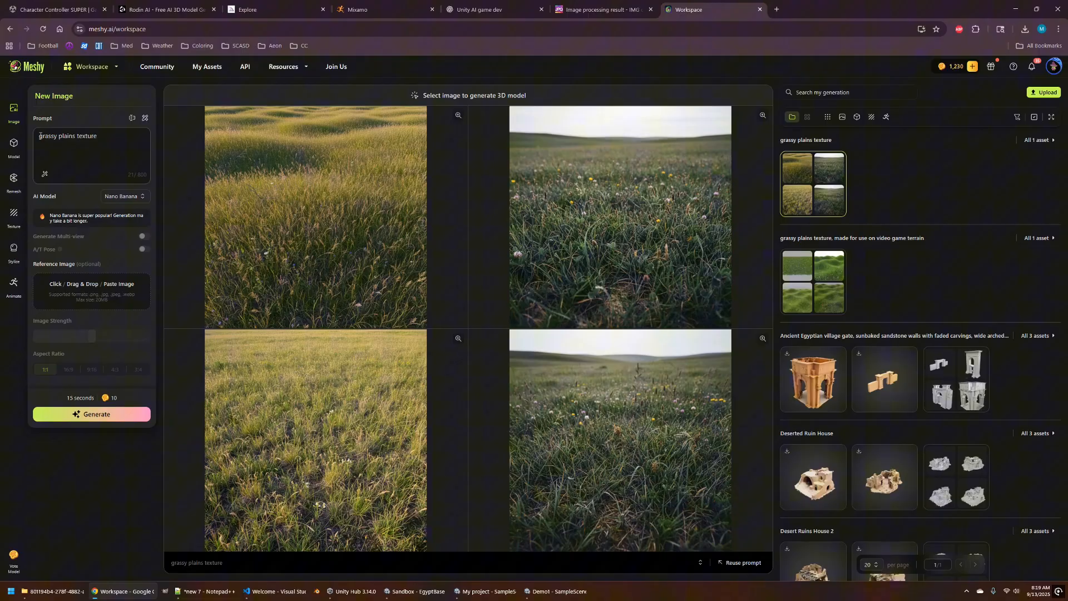
Step: Generate a 'top down view of a grassy plains texture' and save a result as grassy.png
type("top down view of a")
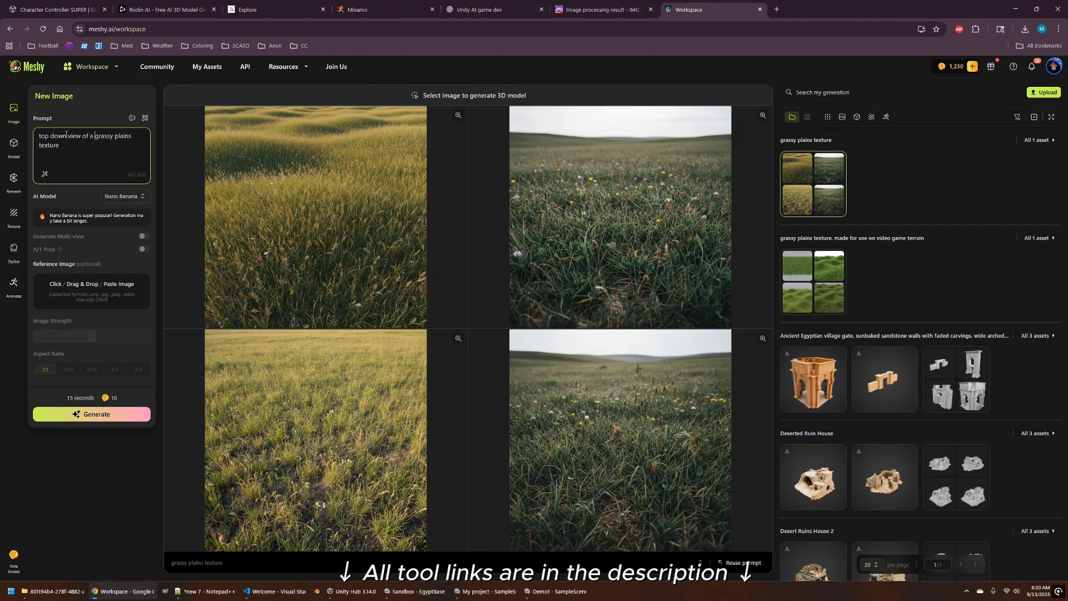
left_click(91, 414)
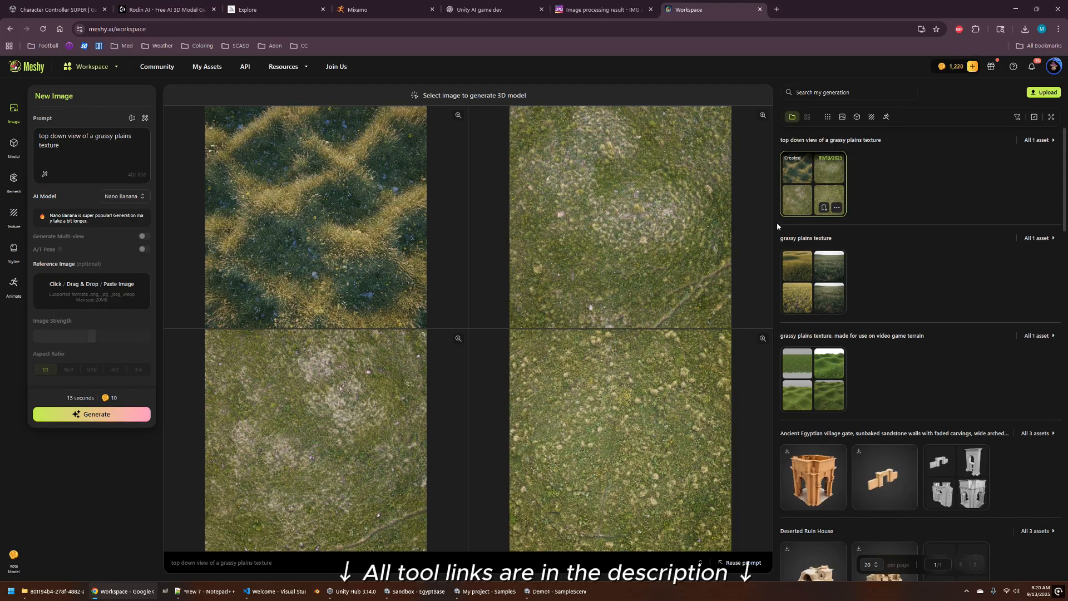
mouse_move(797, 379)
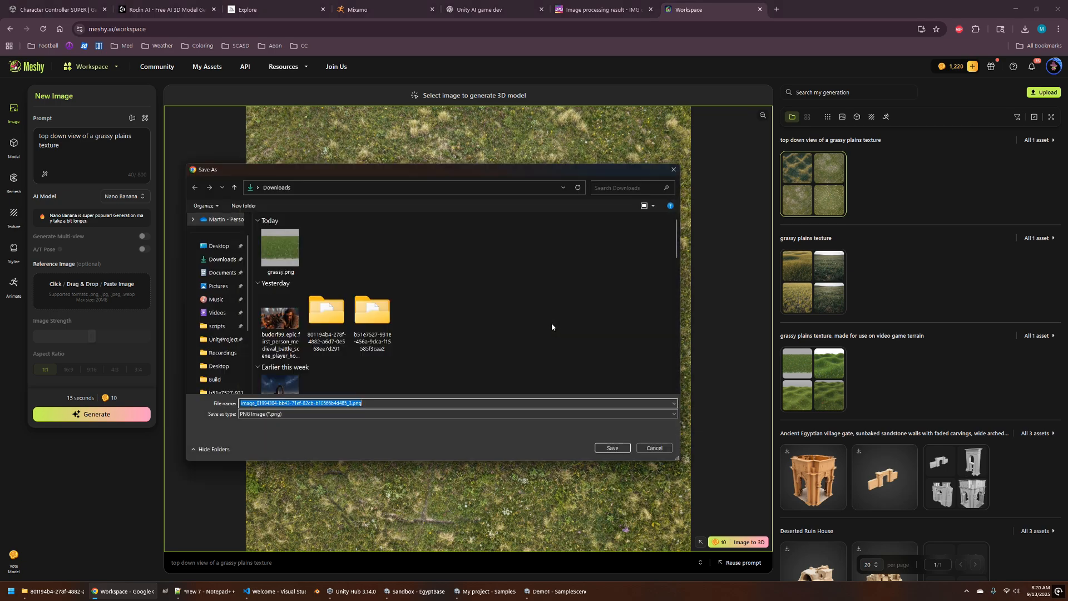
type("grassy")
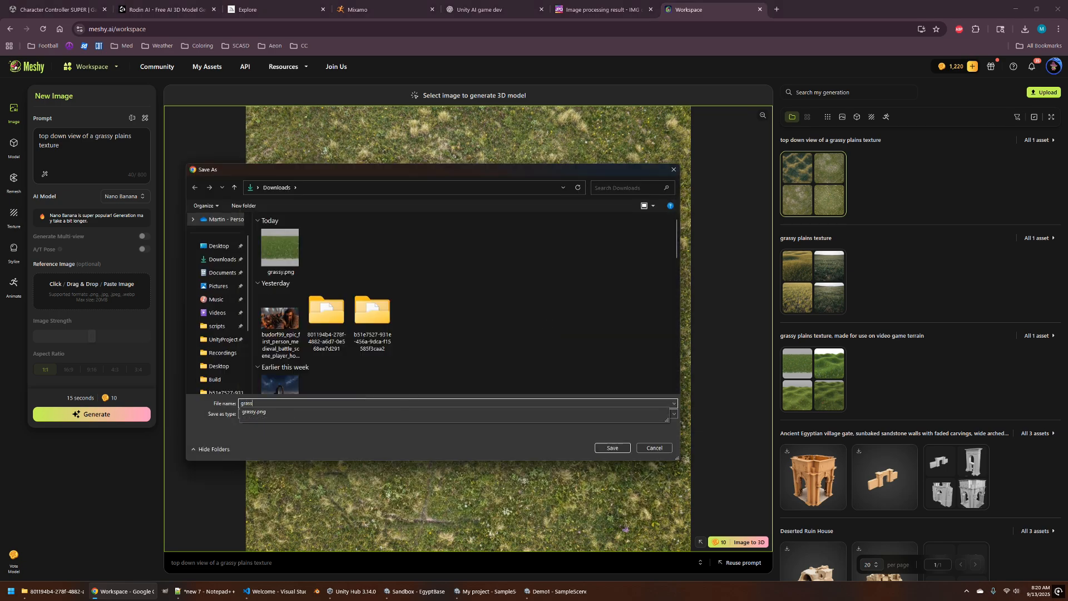
left_click(611, 448)
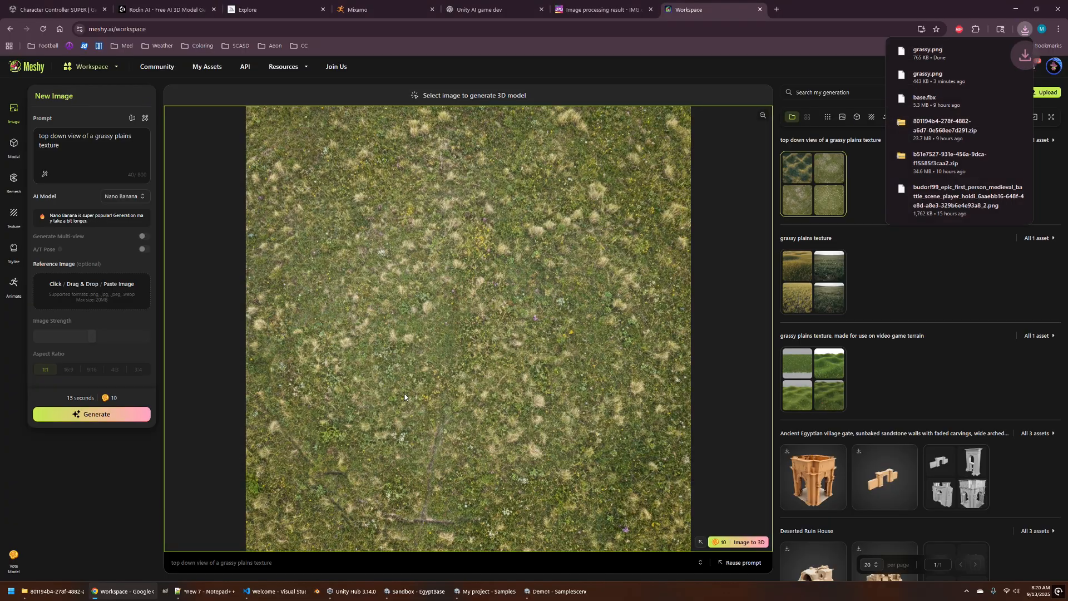
Step: Upload grassy.png to the Make seamless texture tool with PNG-24 output and process it
left_click(602, 8)
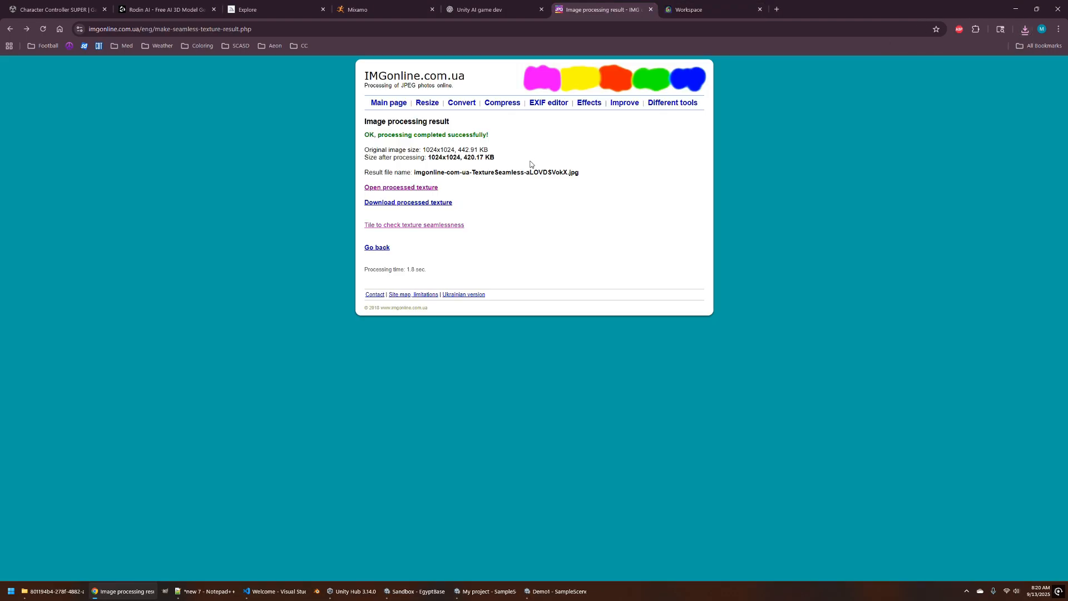
left_click(377, 247)
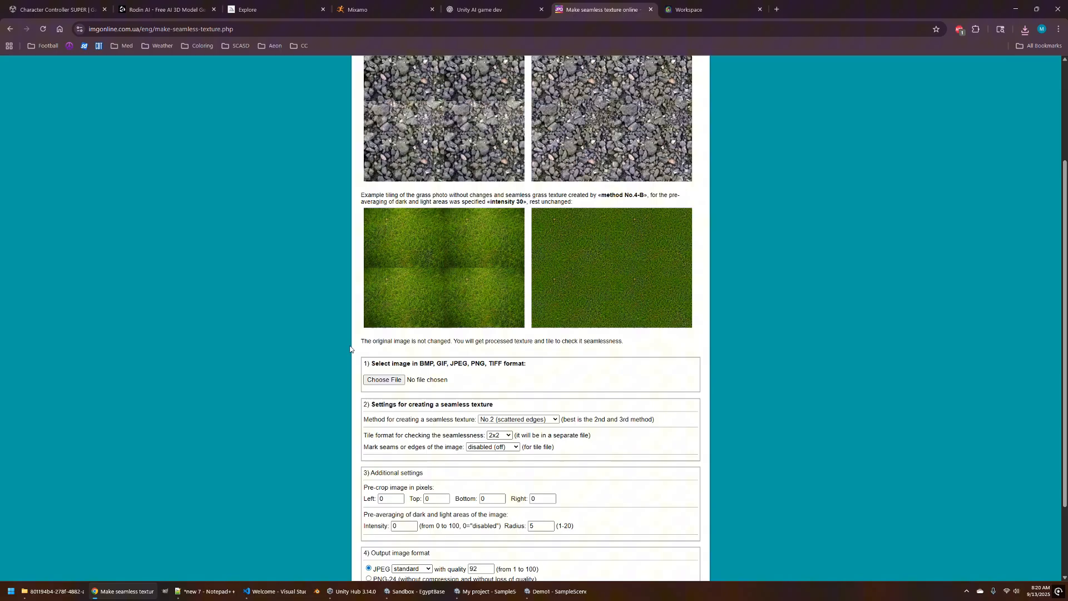
scroll("down", 3)
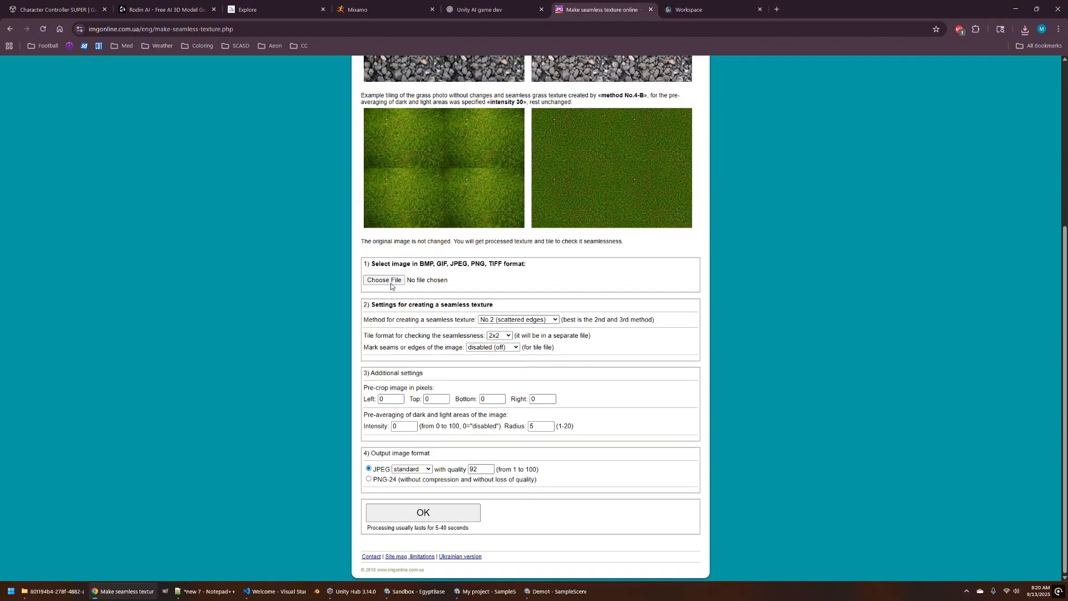
left_click(383, 280)
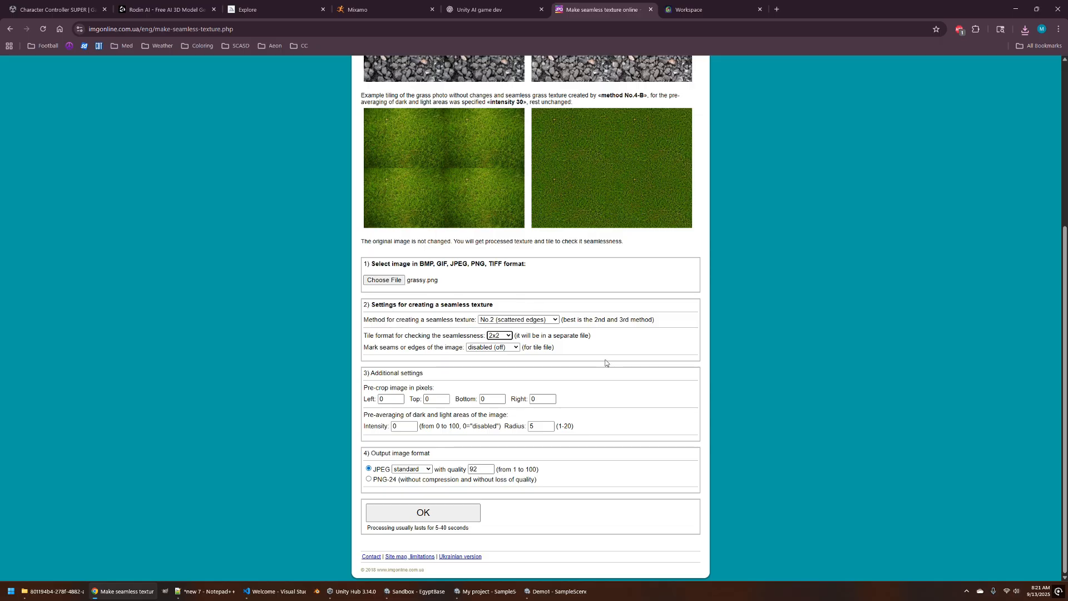
mouse_move(457, 436)
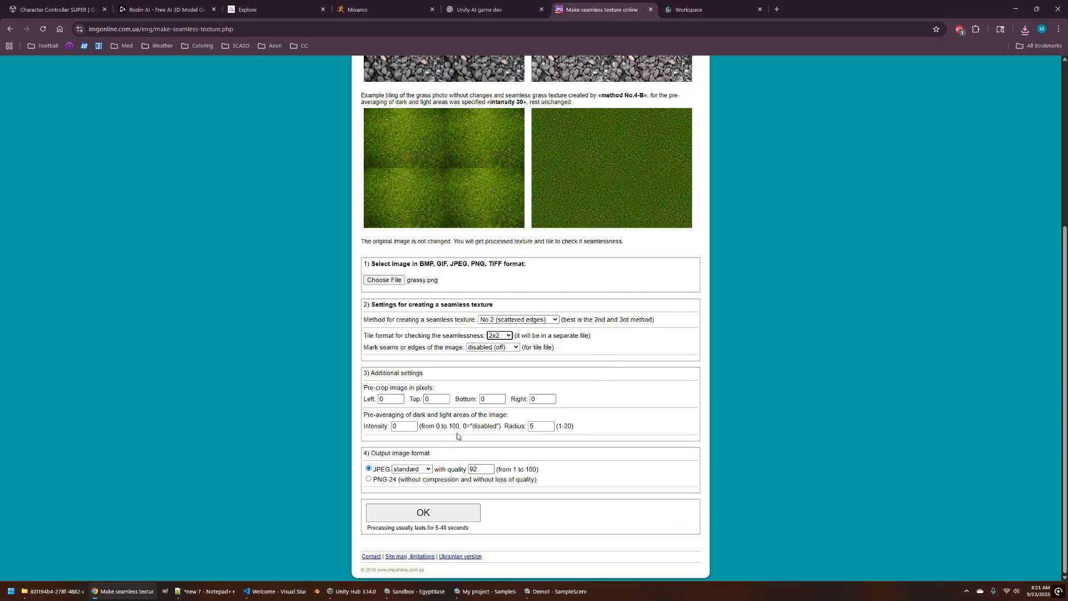
left_click(368, 478)
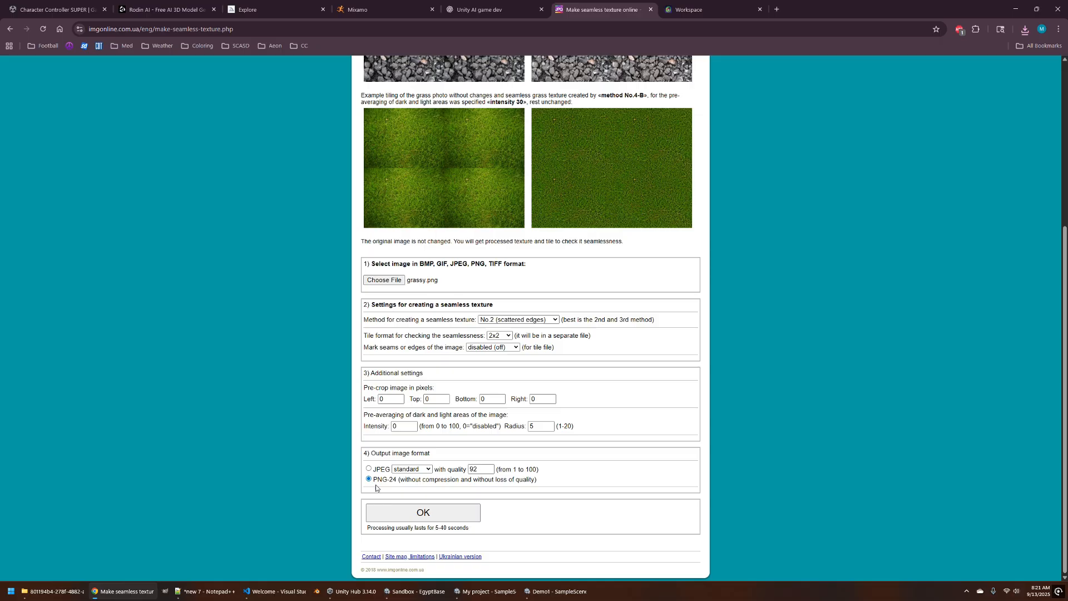
left_click(423, 512)
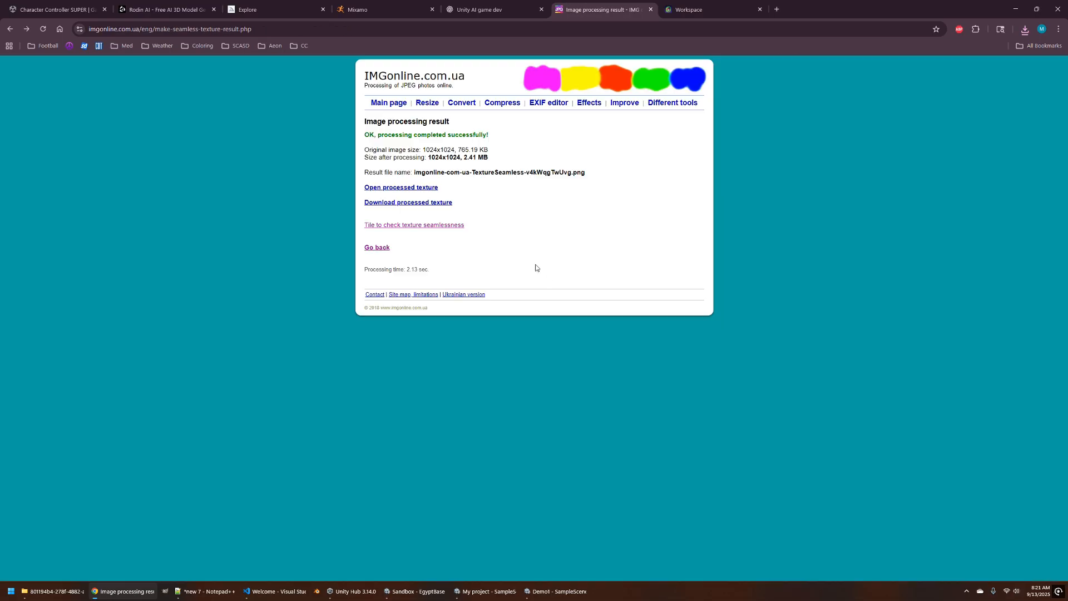
mouse_move(407, 203)
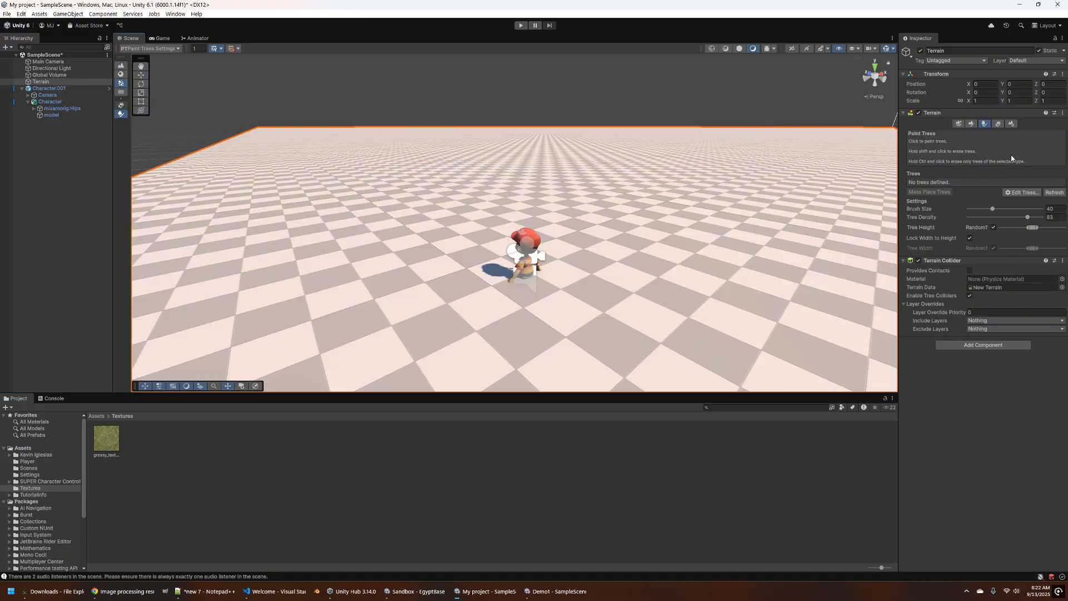
Step: Create a new Paint Texture terrain layer using the grassy texture
left_click(972, 124)
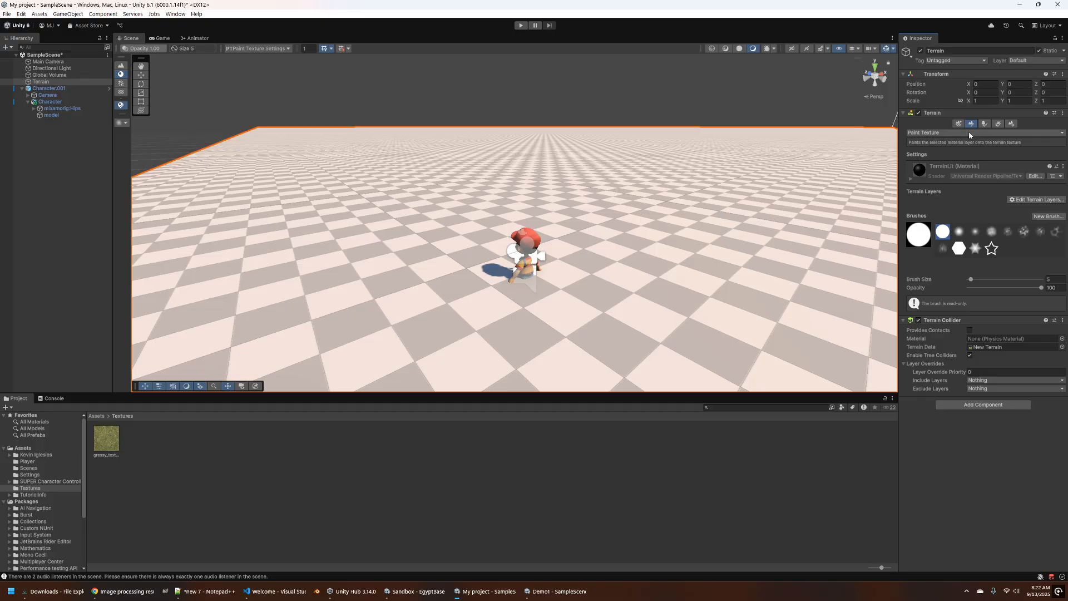
left_click(1038, 199)
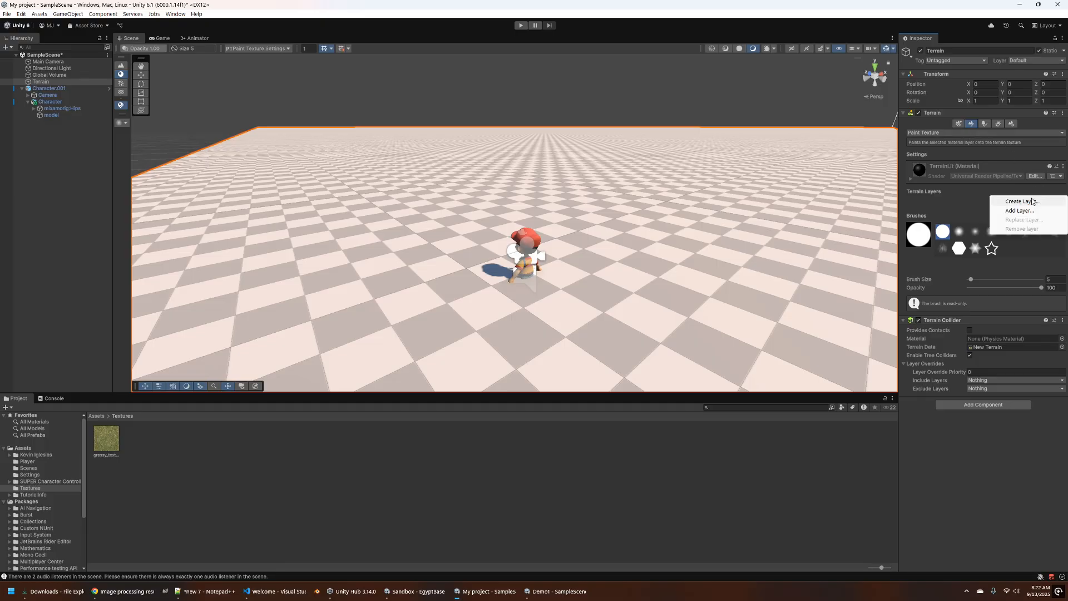
left_click(1018, 210)
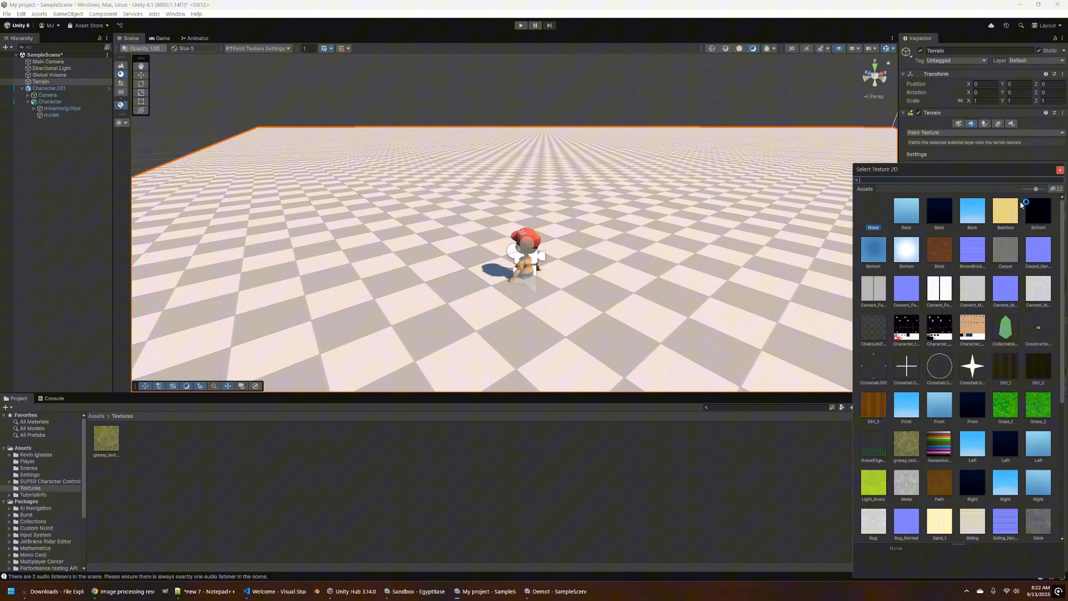
left_click(906, 446)
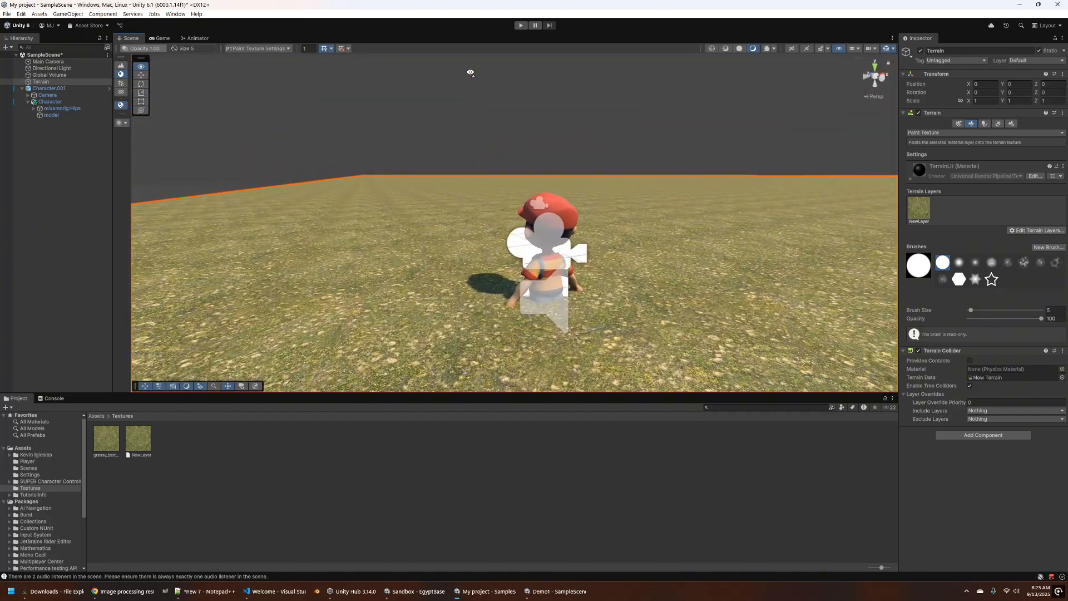
left_click(521, 25)
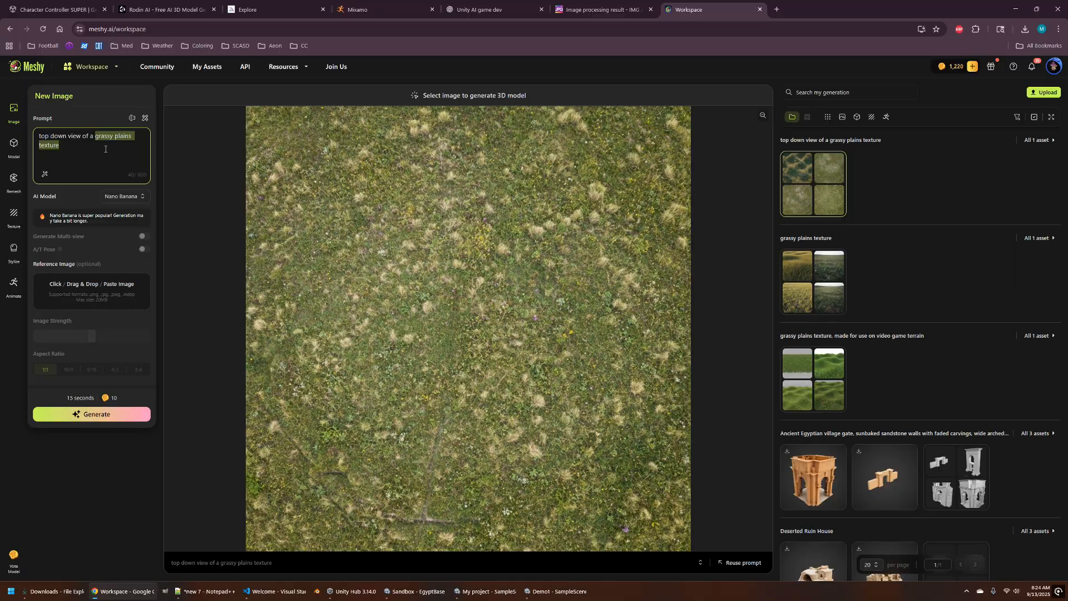
mouse_move(109, 151)
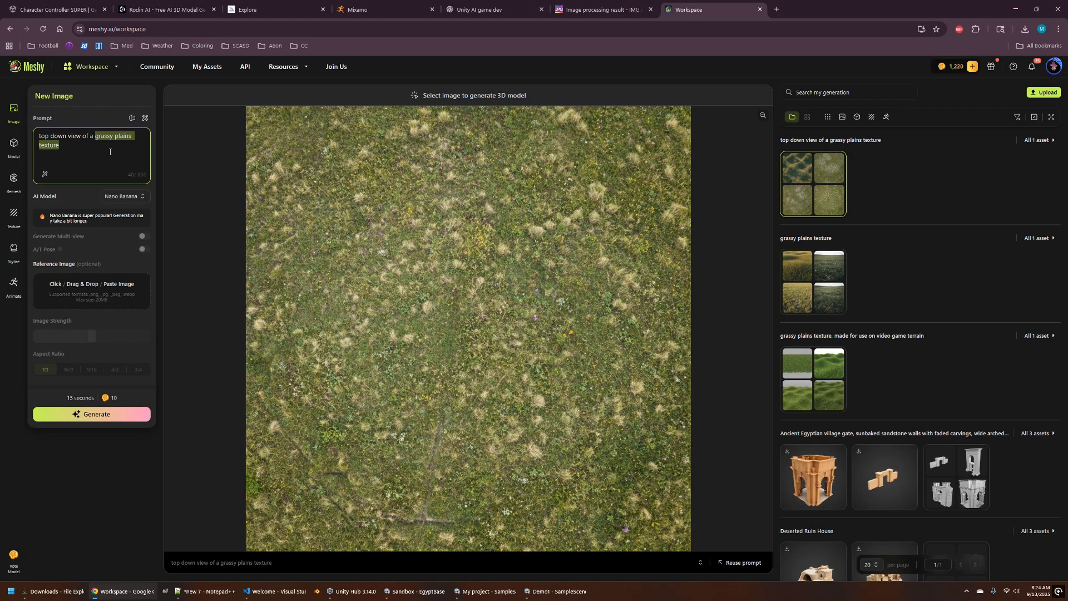
Step: Generate a 'top down view of a dirt texture' and save a result as dirt.png
type("top down view of a dirt t")
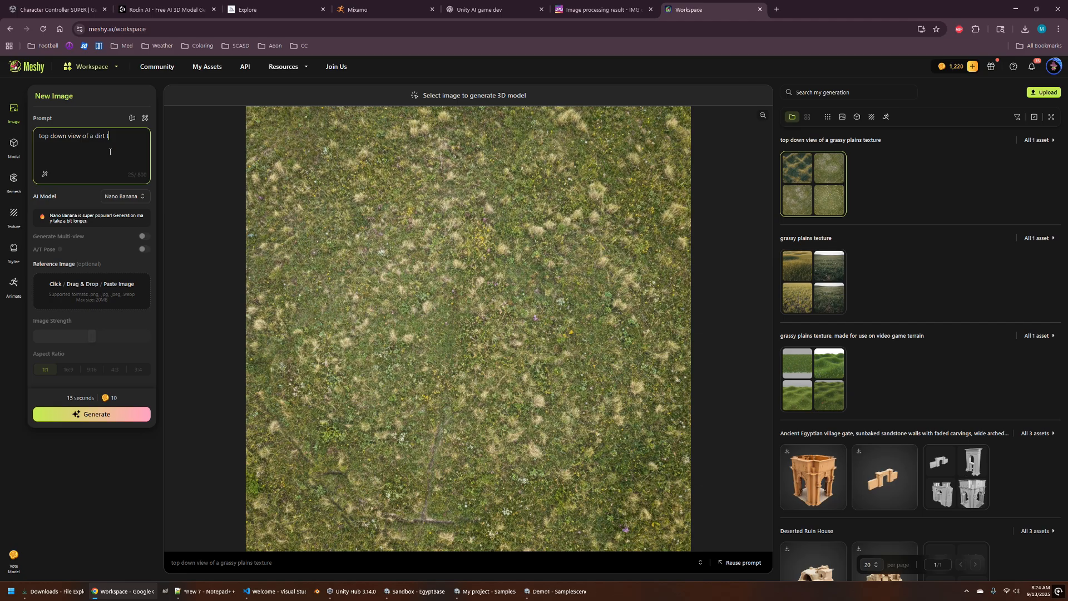
type("texture")
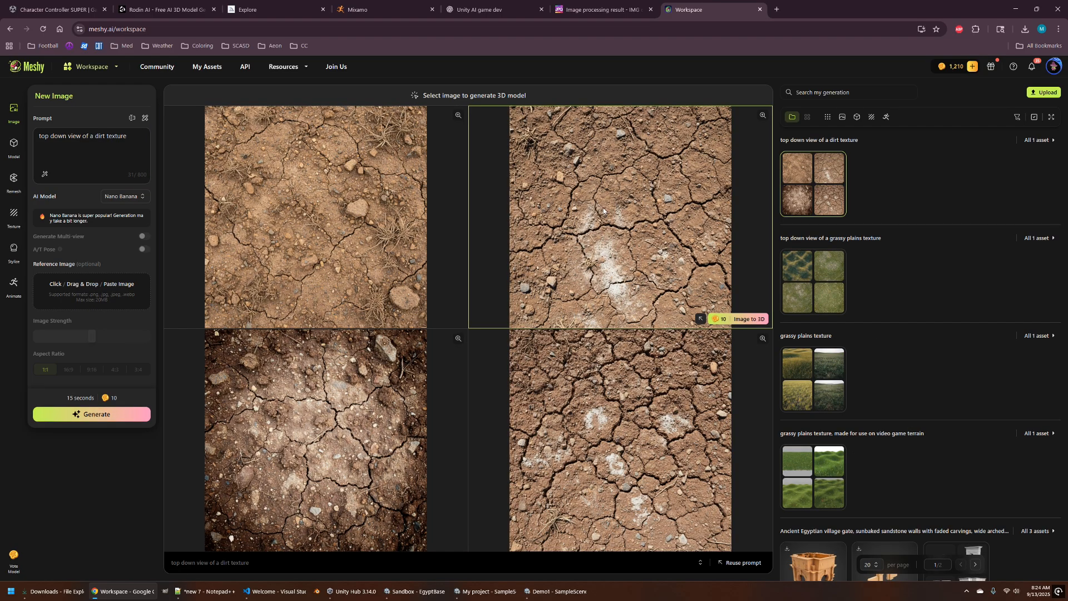
mouse_move(614, 208)
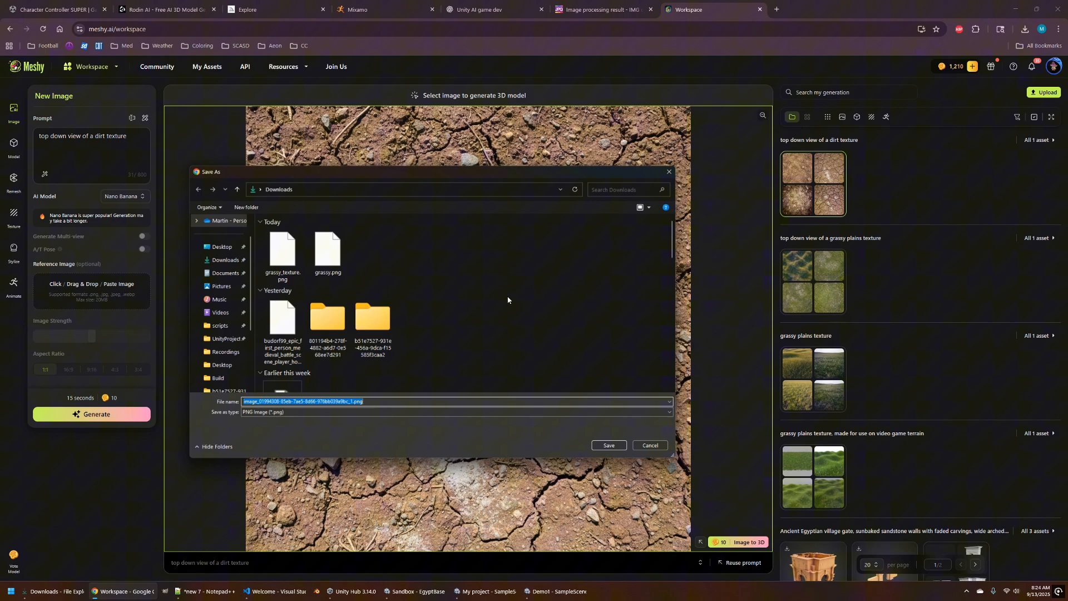
type("dirt")
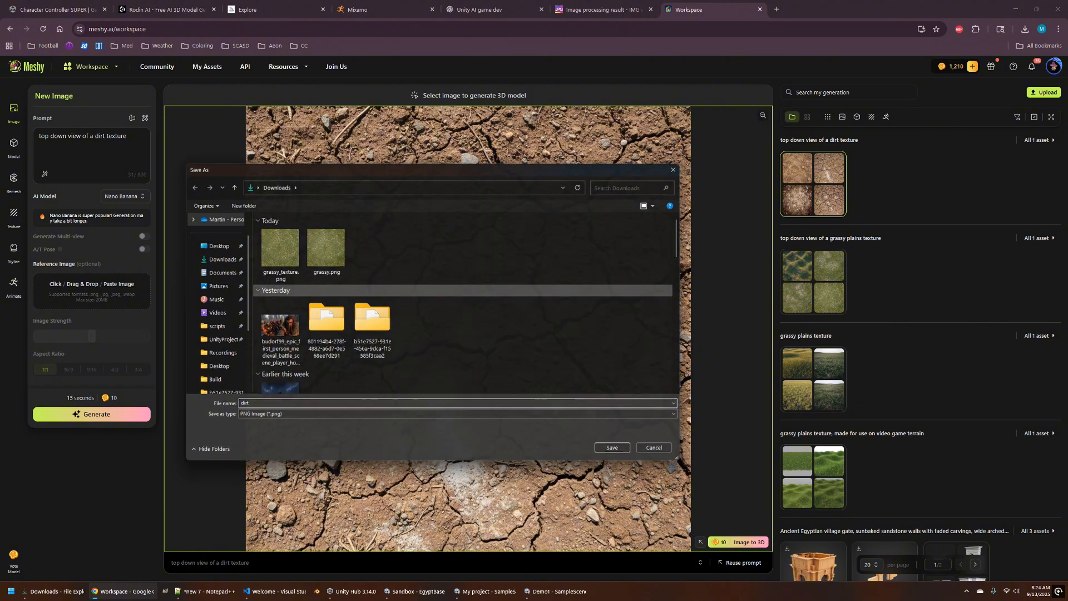
left_click(487, 591)
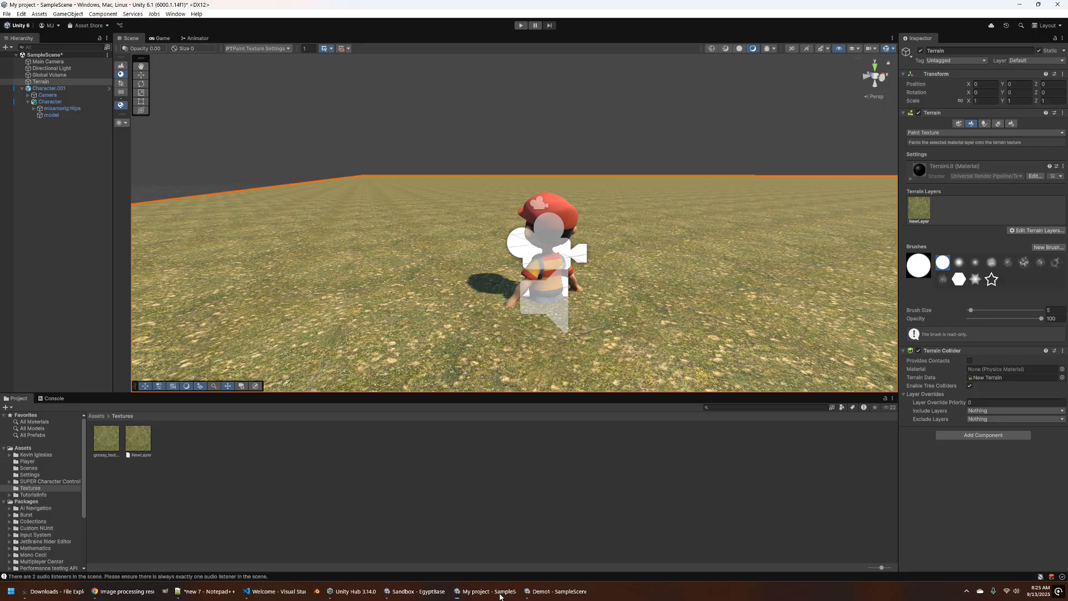
Step: Create a second terrain layer in Unity using the dirt_texture asset
left_click(44, 591)
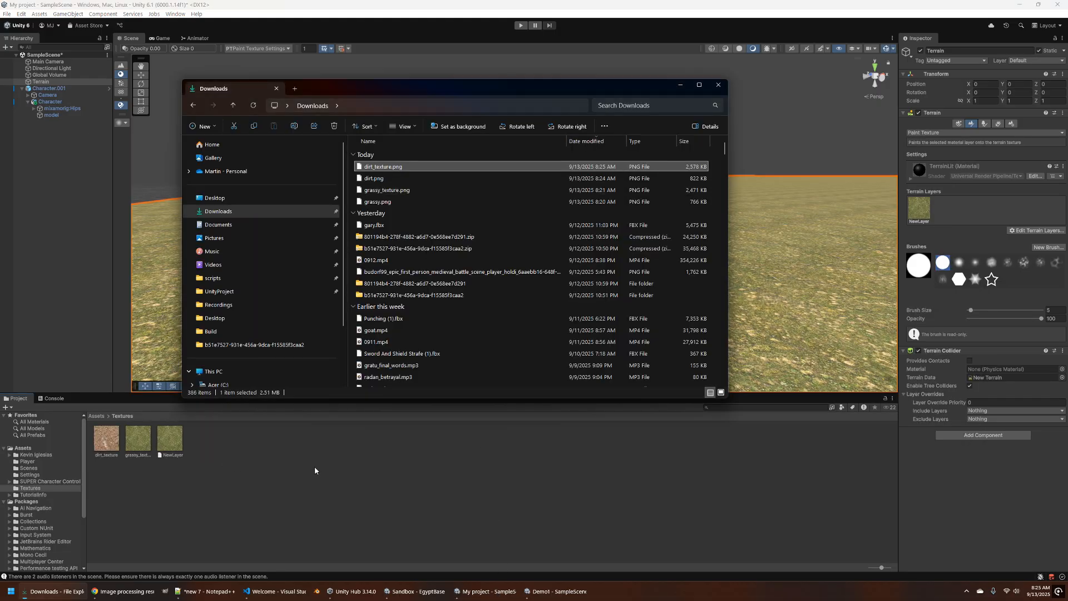
left_click(717, 85)
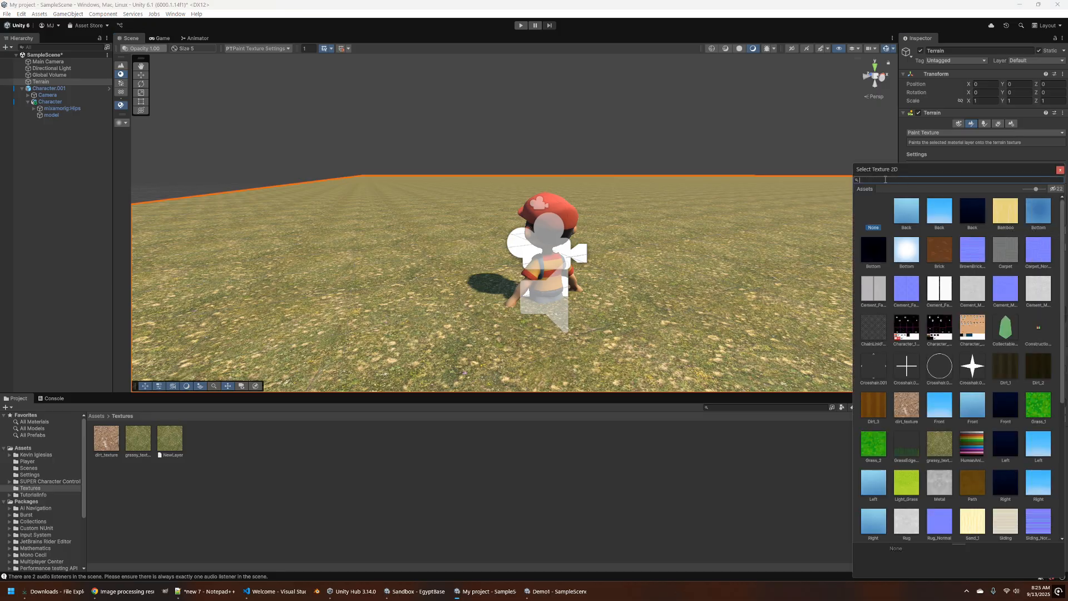
type("dirt")
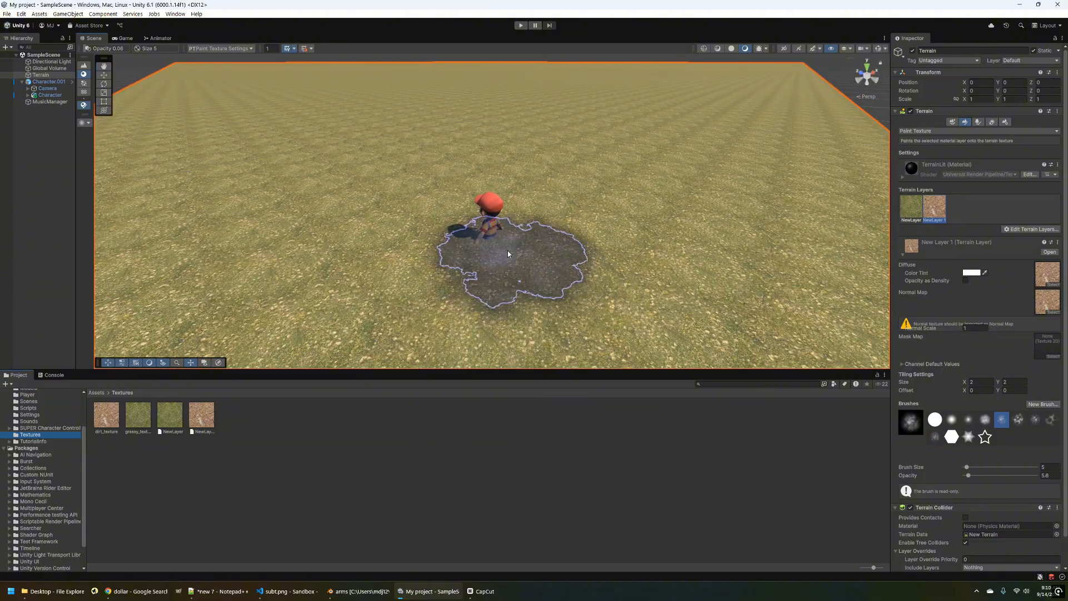
Step: Brush a winding dirt path from the character toward the terrain's far edge
left_click_drag(508, 248, 317, 115)
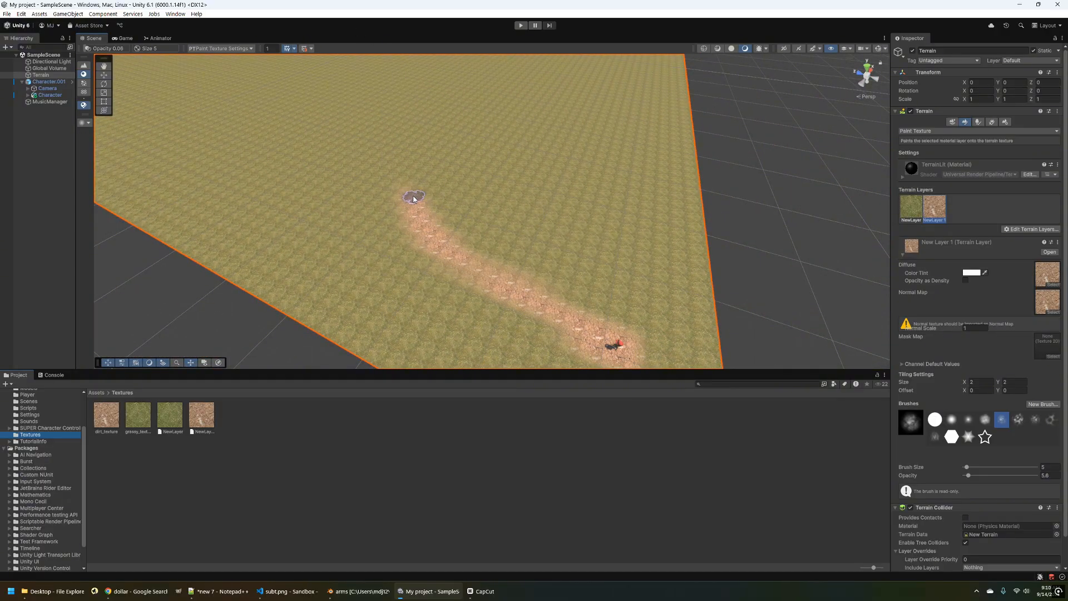
left_click_drag(414, 198, 432, 124)
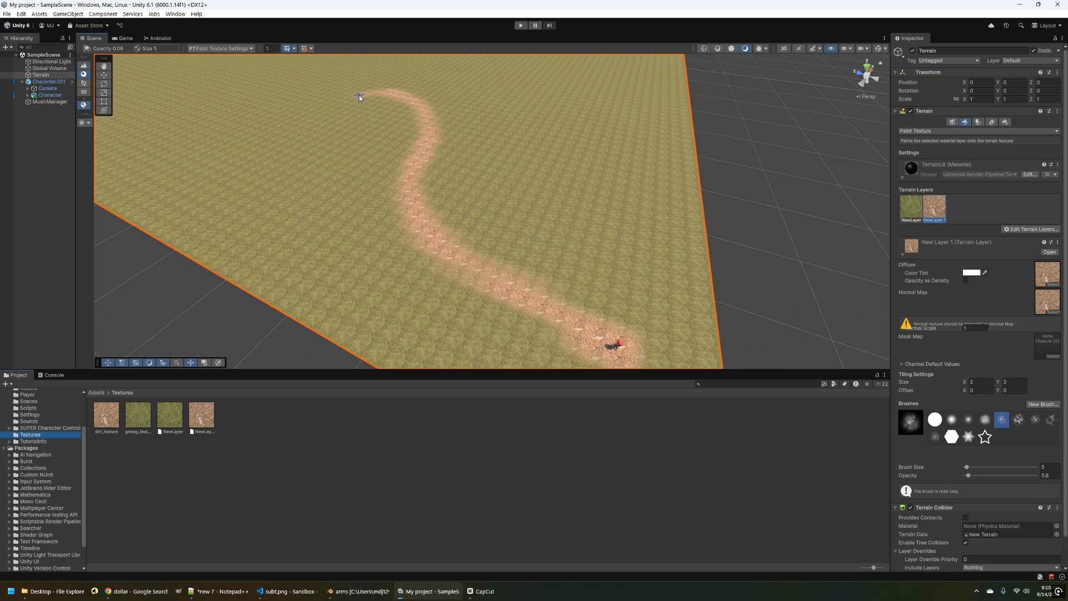
left_click_drag(359, 98, 329, 109)
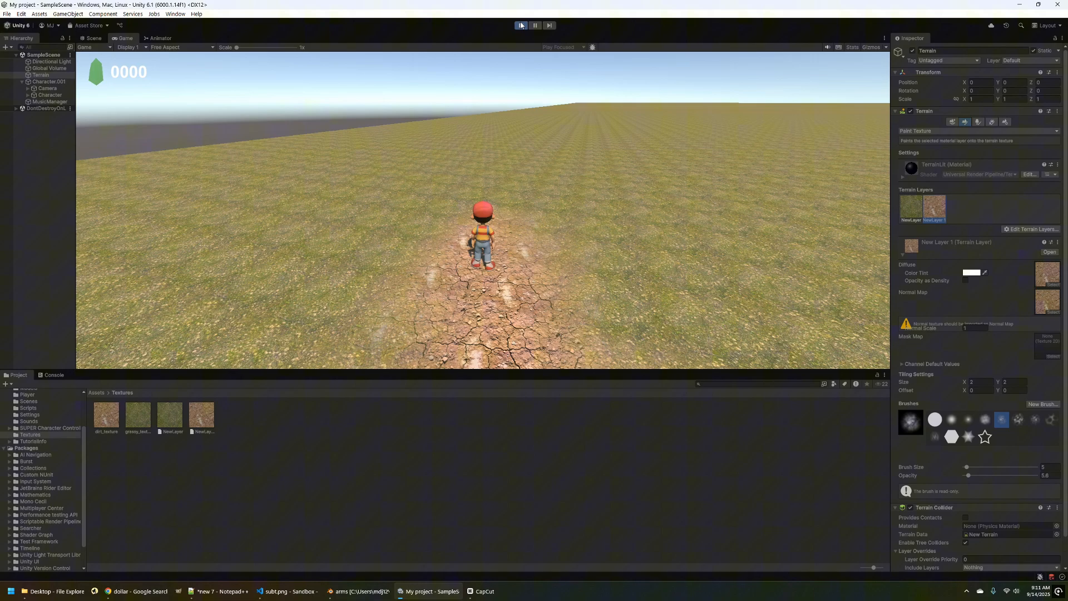
Step: Prompt Gemini CLI for a background music component with mp3 clip, play-on-start checkbox and volume
left_click(93, 38)
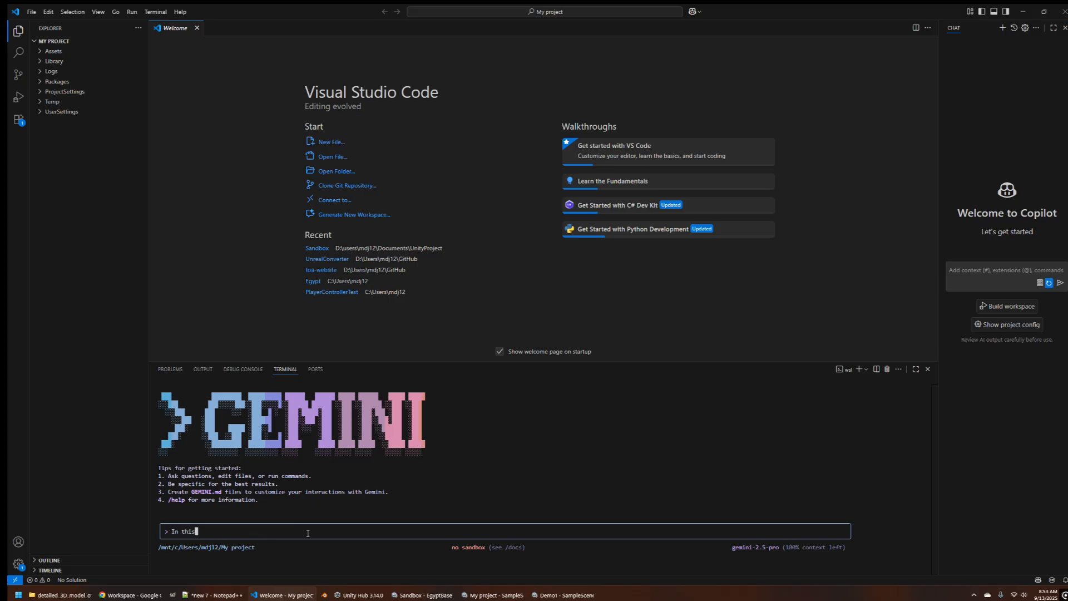
type("directory")
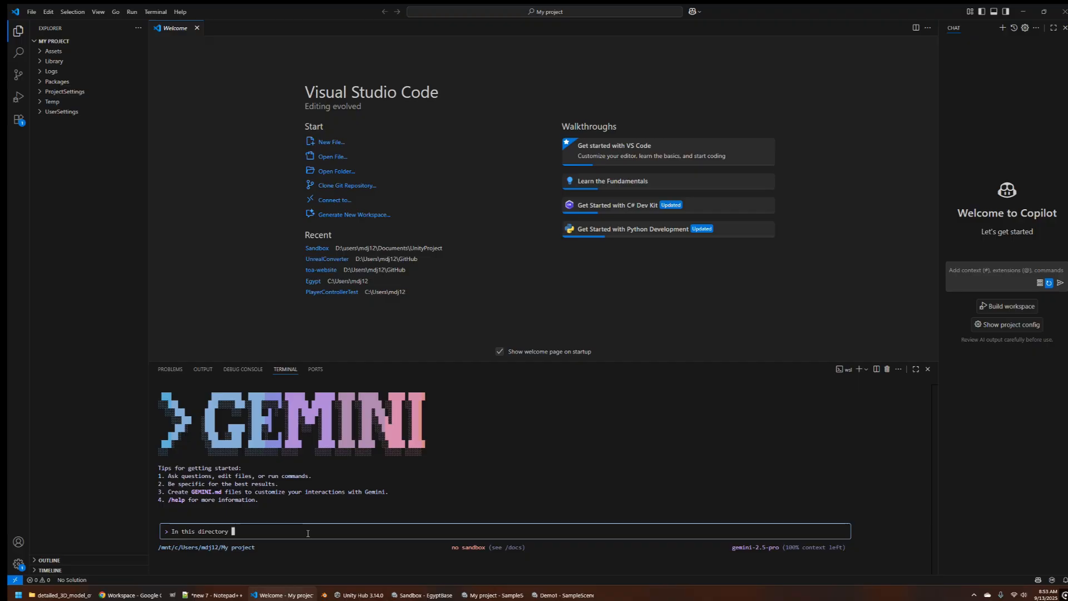
type("I have a unity project")
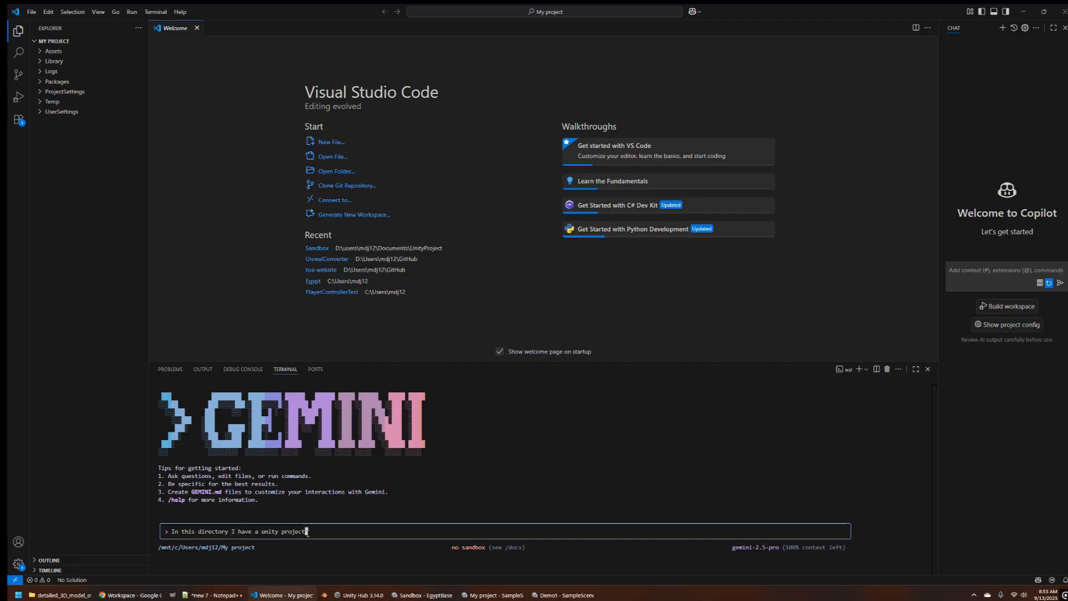
type("with a scene where I want to play some background music when it is")
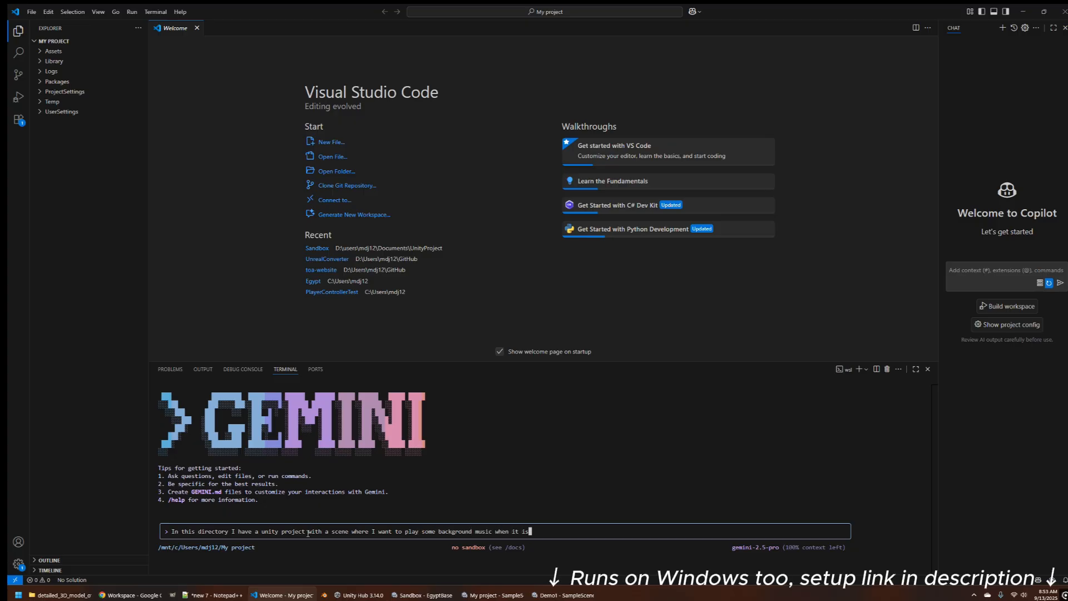
type("launched. Can you create a")
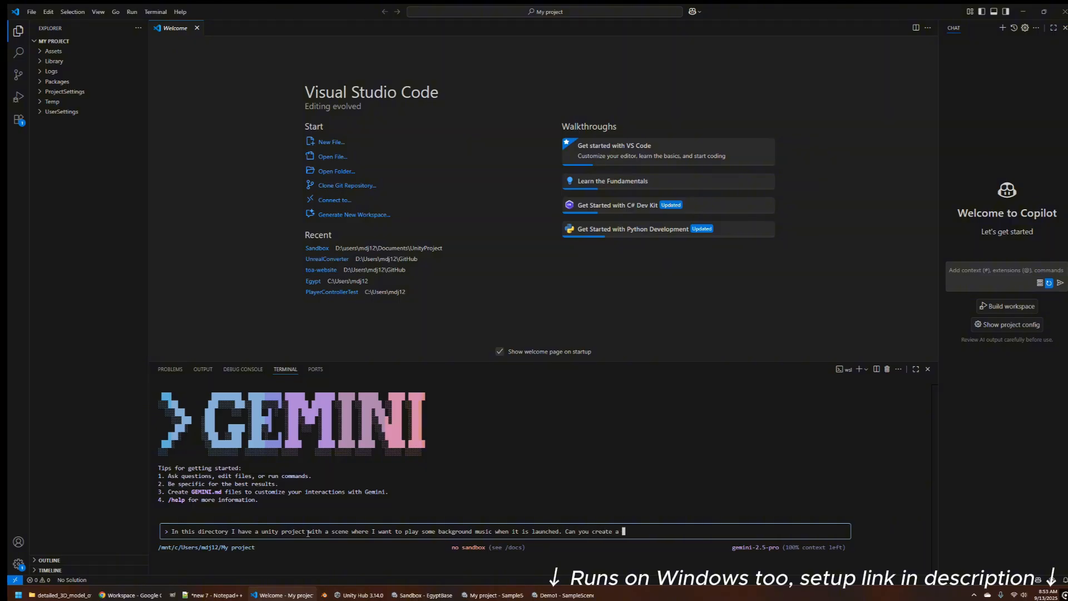
type("component that I could ad")
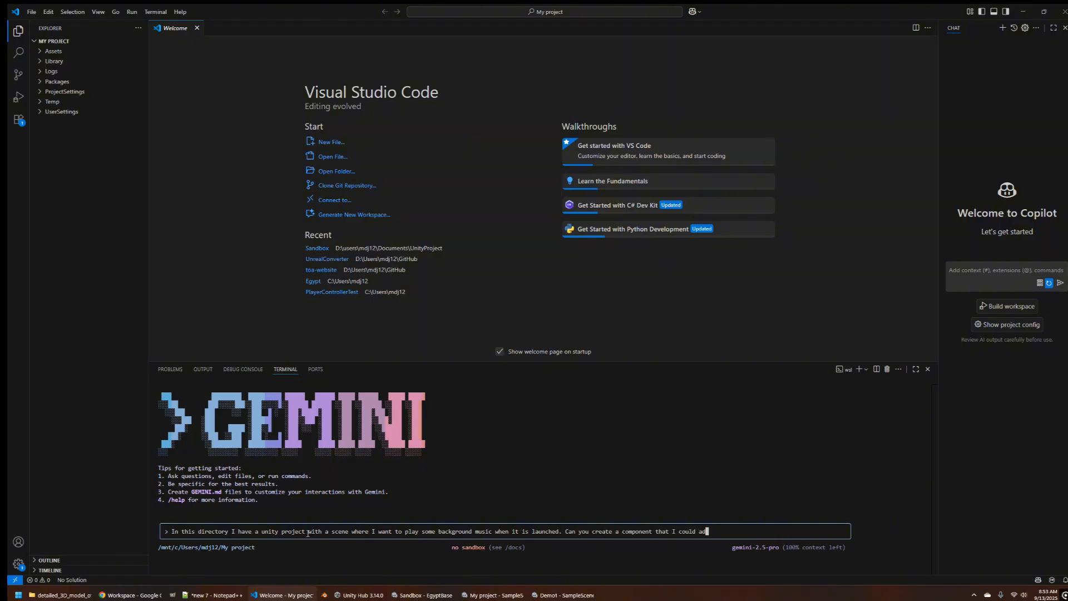
type("to a game object that would allow me to specify")
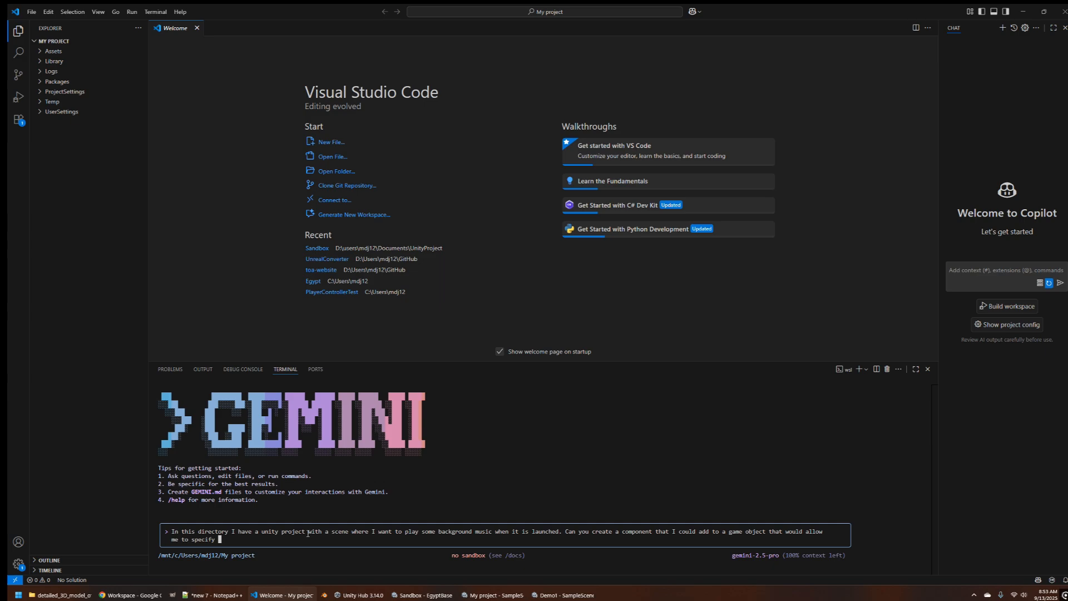
type("a background music")
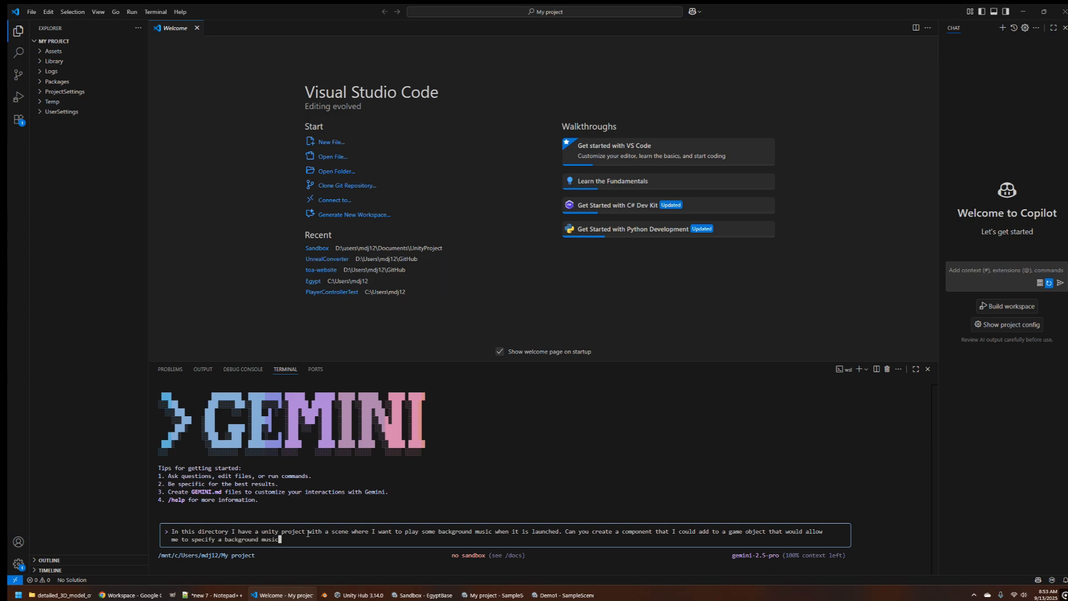
type("mp3, a")
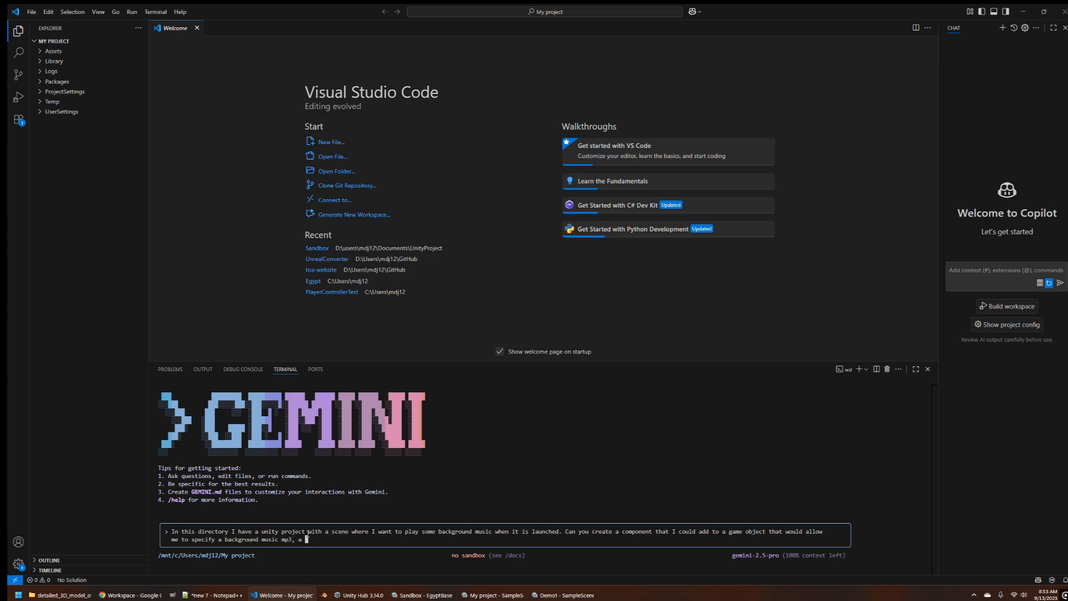
type("checkbox to play")
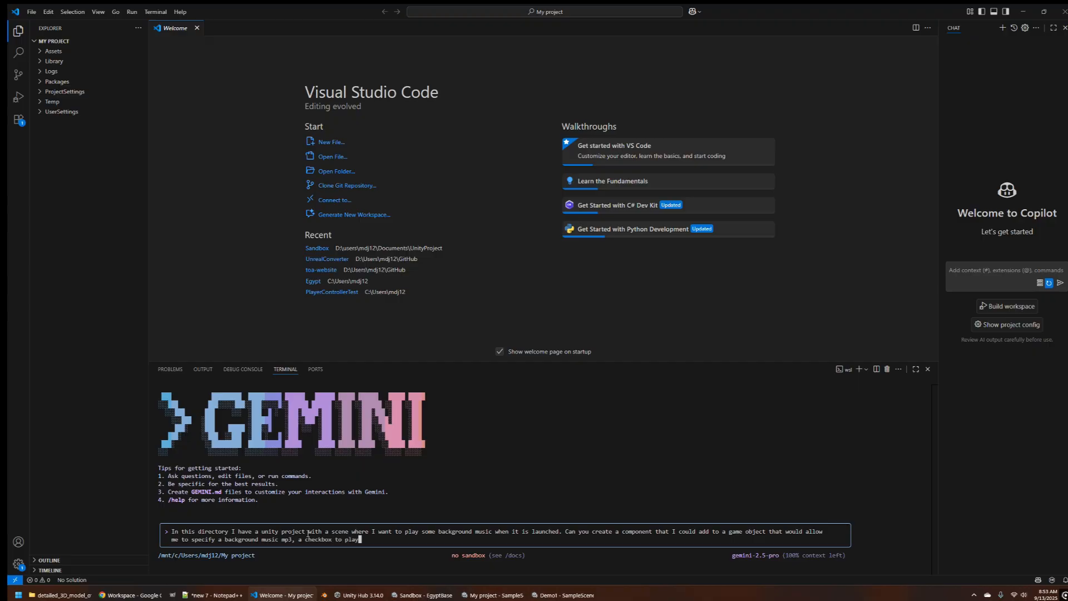
type("on start, a")
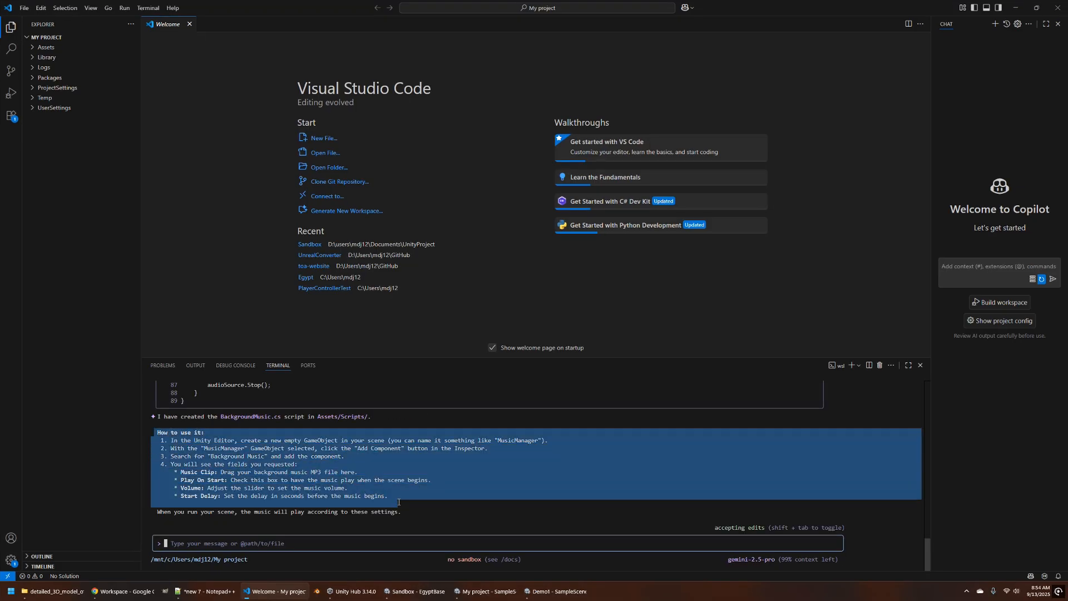
Step: Expand Assets > Scripts and review BackgroundMusic.cs in the editor
left_click(46, 47)
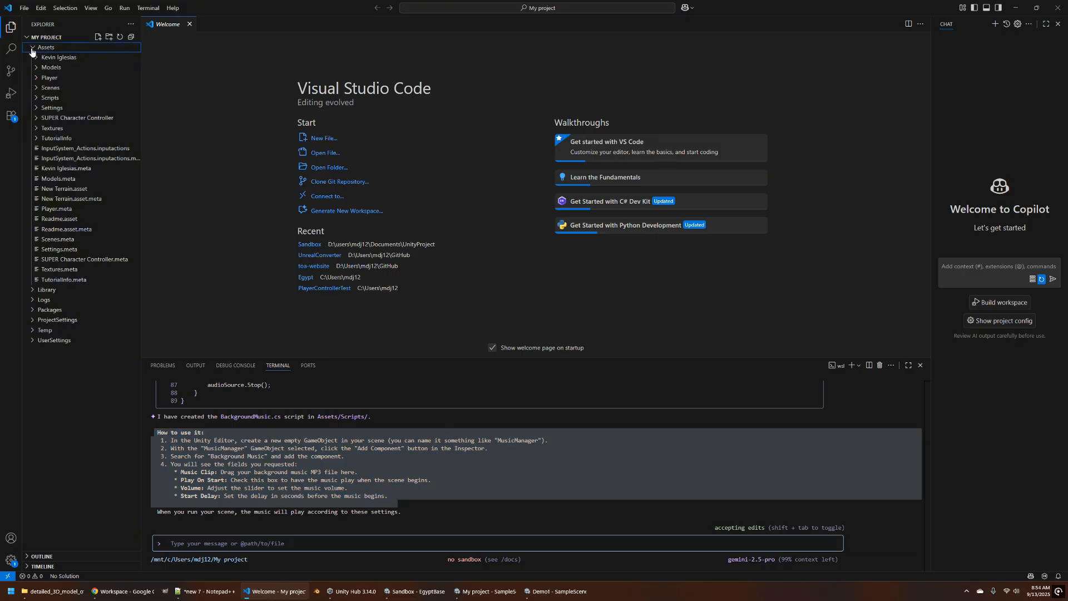
left_click(50, 98)
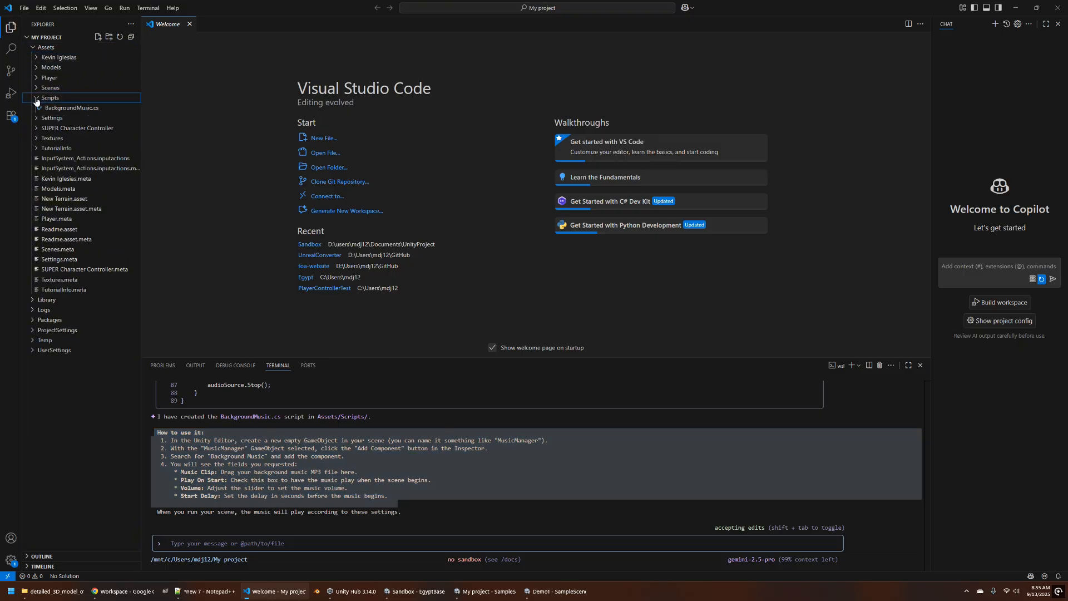
double_click(71, 108)
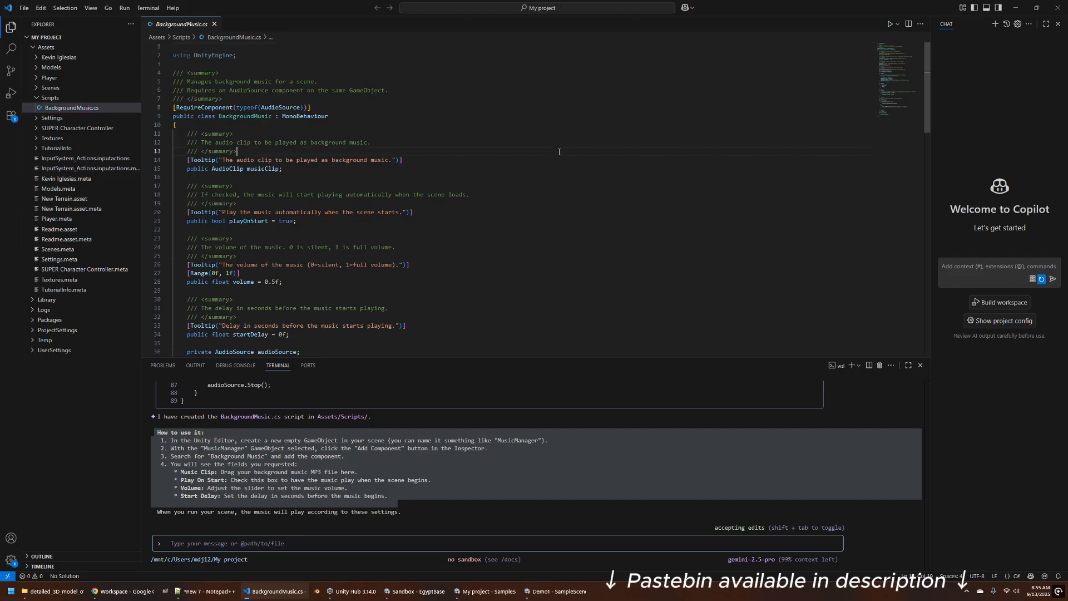
scroll("down", 3)
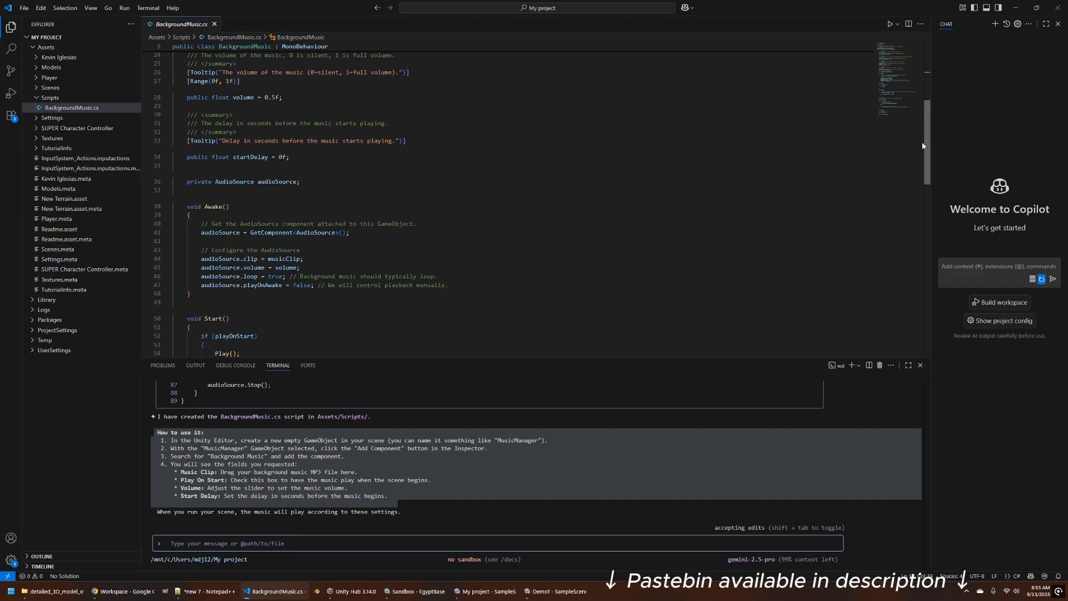
scroll("down", 3)
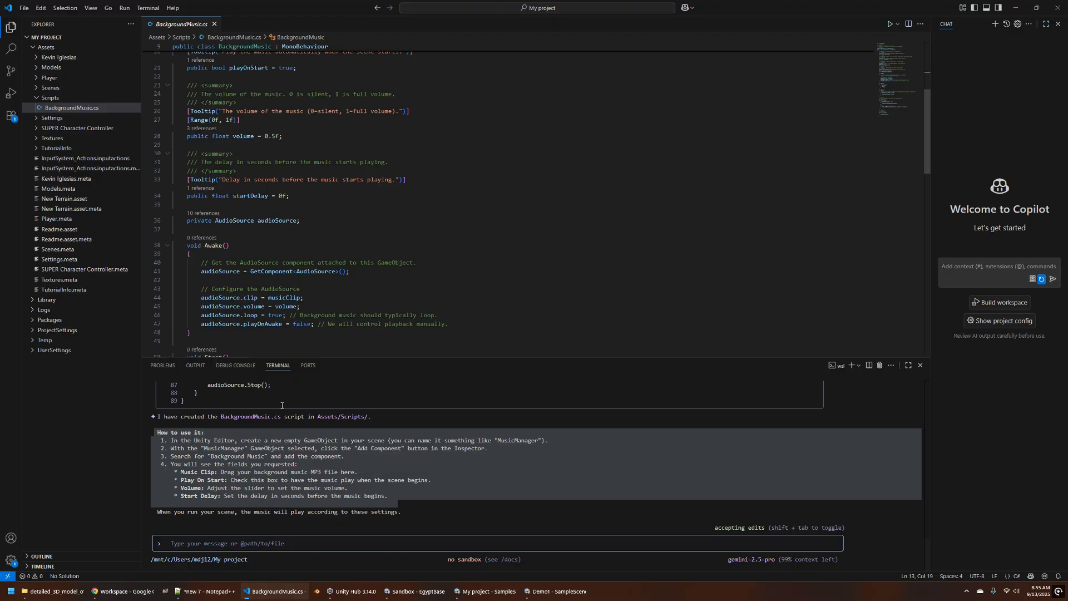
mouse_move(431, 581)
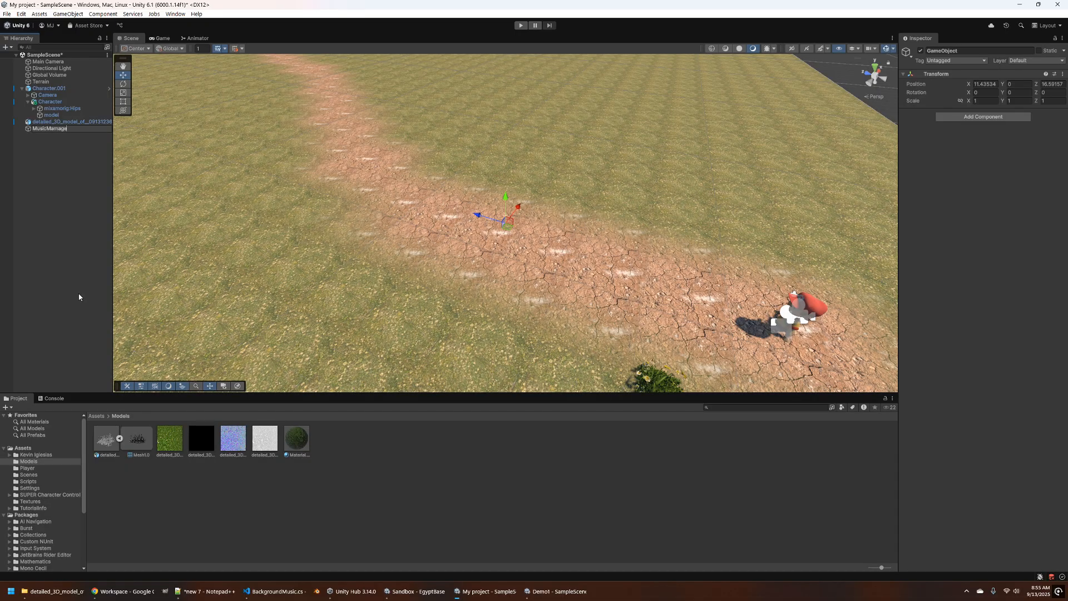
Step: Switch from Unity to the browser with Suno's Create page
left_click(49, 128)
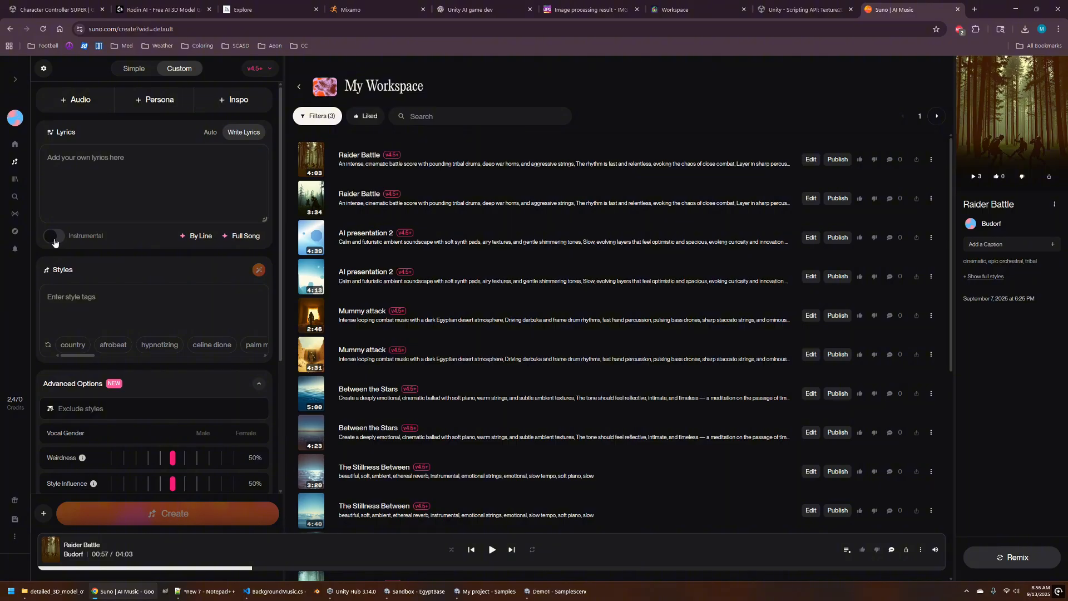
Step: Create instrumental calm video game music inspired by Nintendo's EarthBound and preview a new track
left_click(54, 238)
type("Calm relaxing")
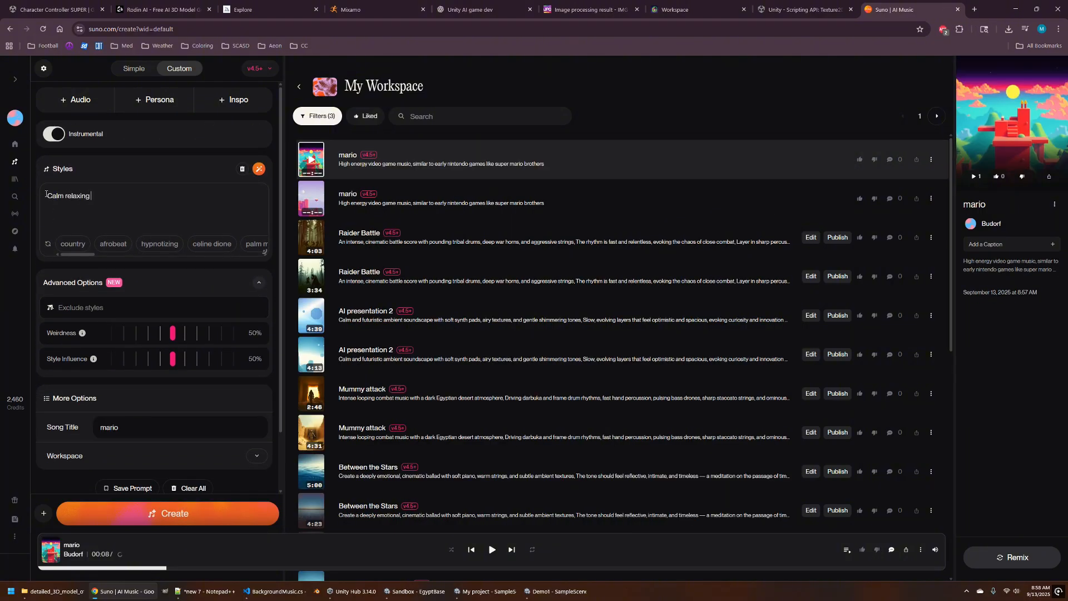
type("video game music")
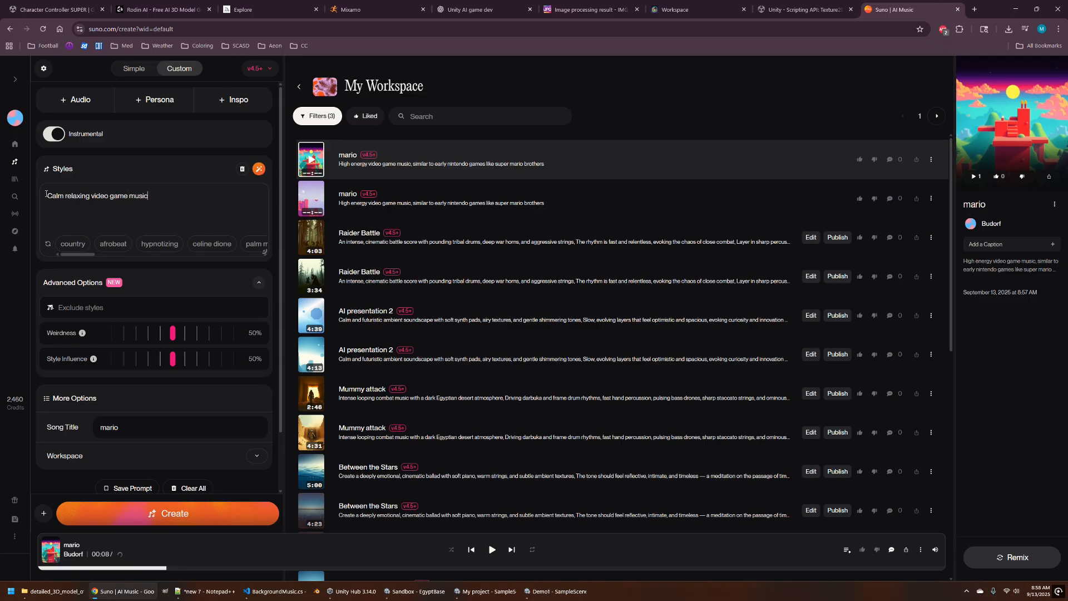
type(", similar to")
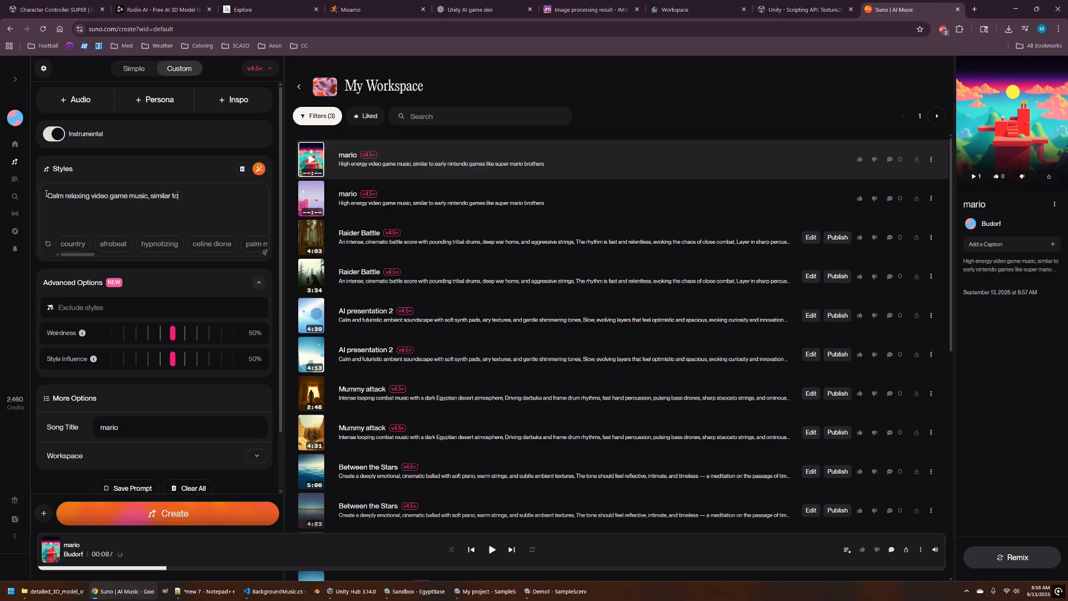
type("that of the nintendo game earth")
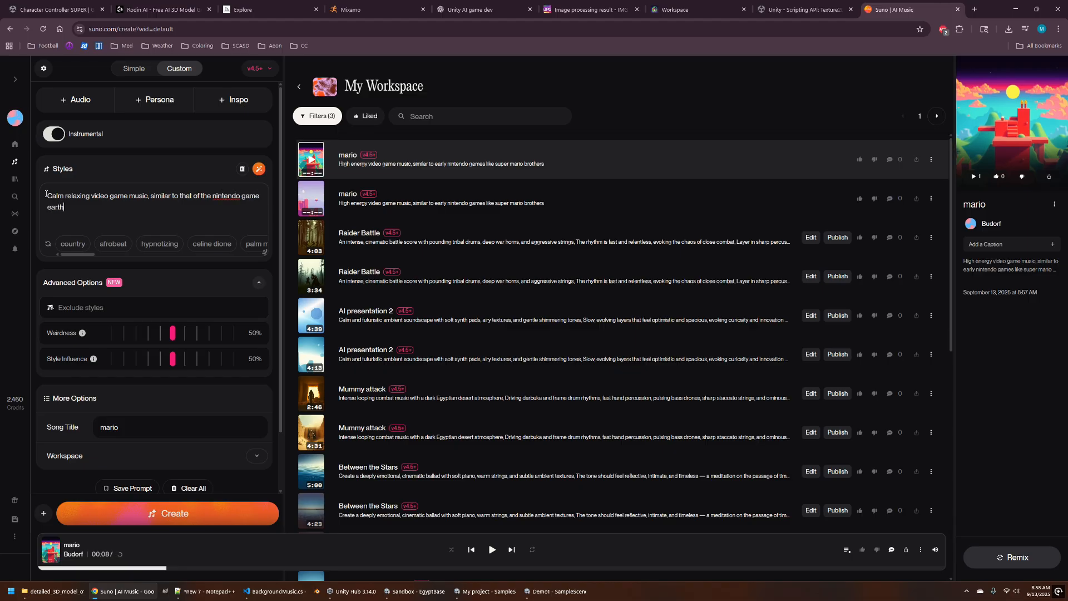
type("bound.")
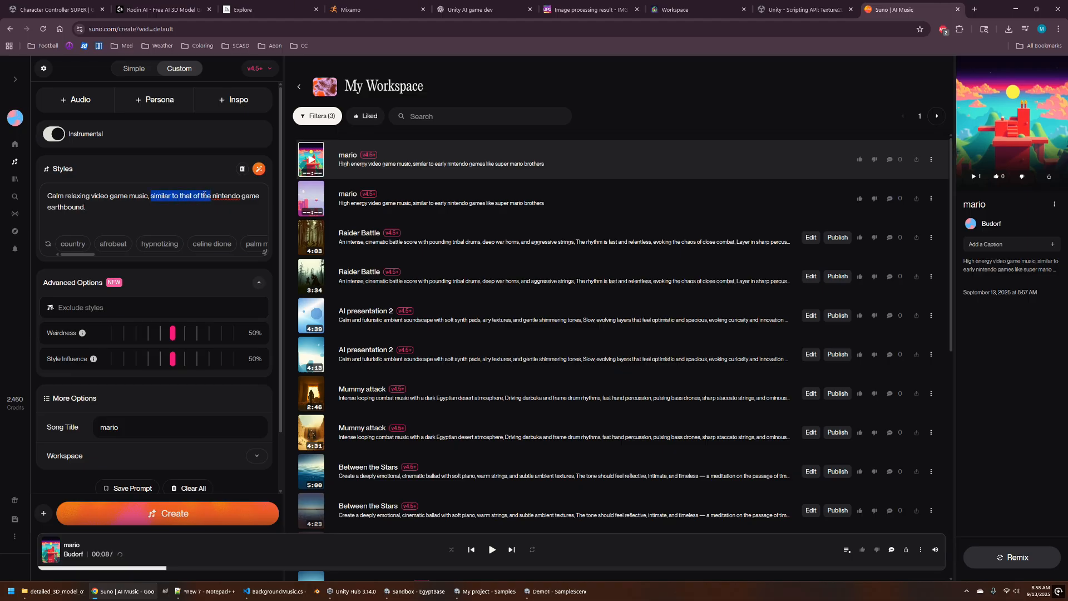
type("with inspiration")
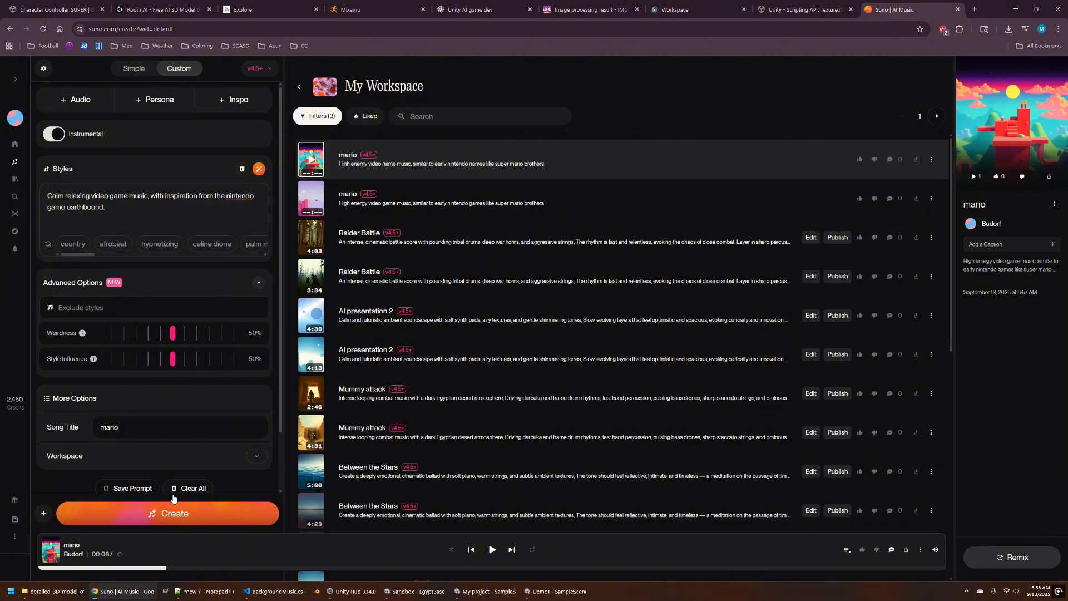
left_click(167, 514)
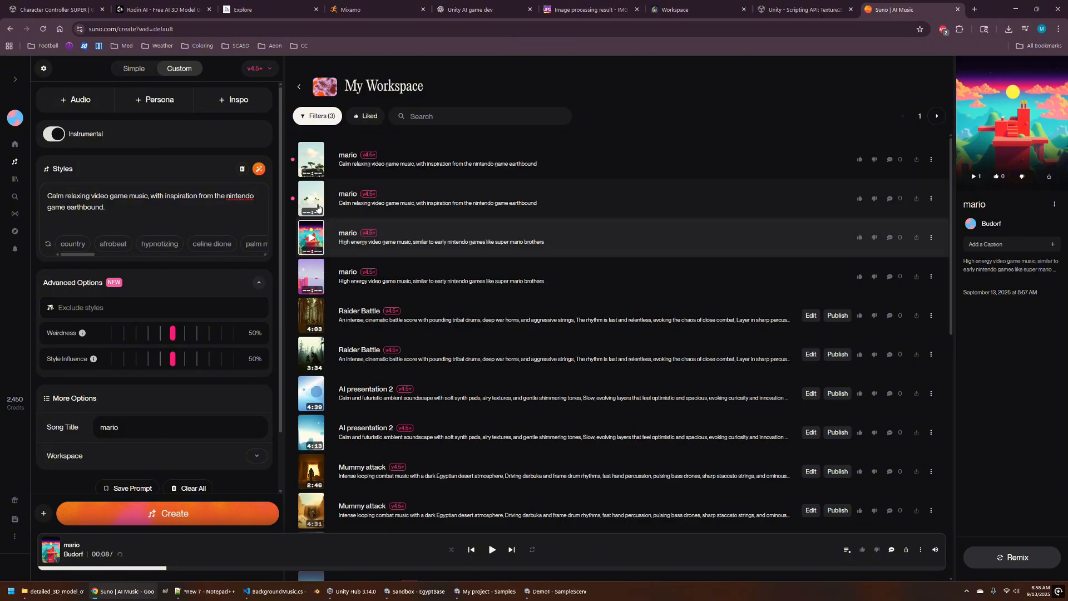
left_click(311, 198)
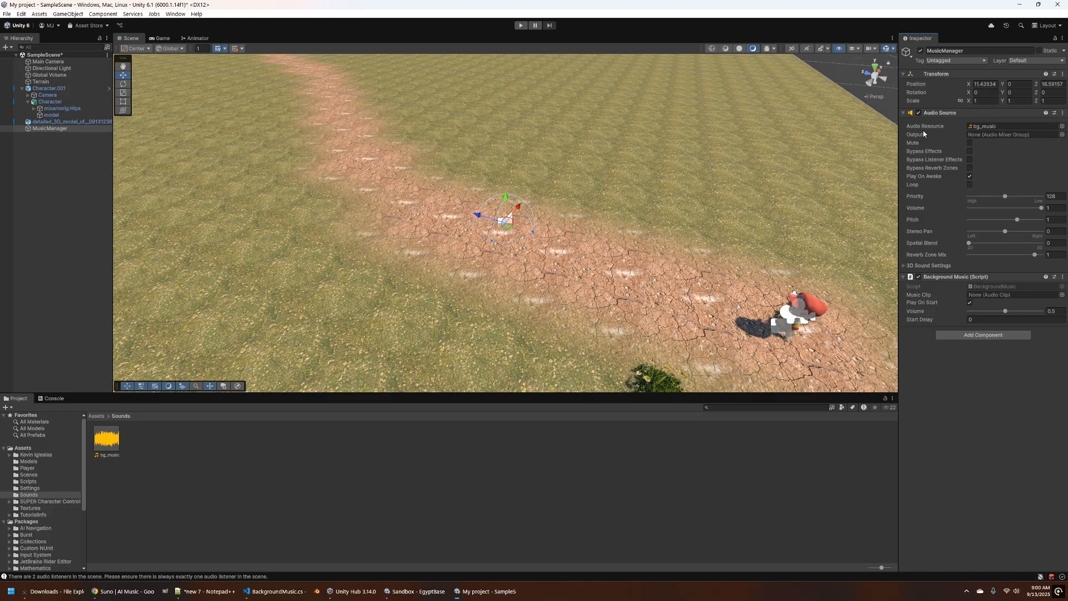
Step: Review the Console's repeated 'There are 2 audio listeners' warnings
left_click(521, 26)
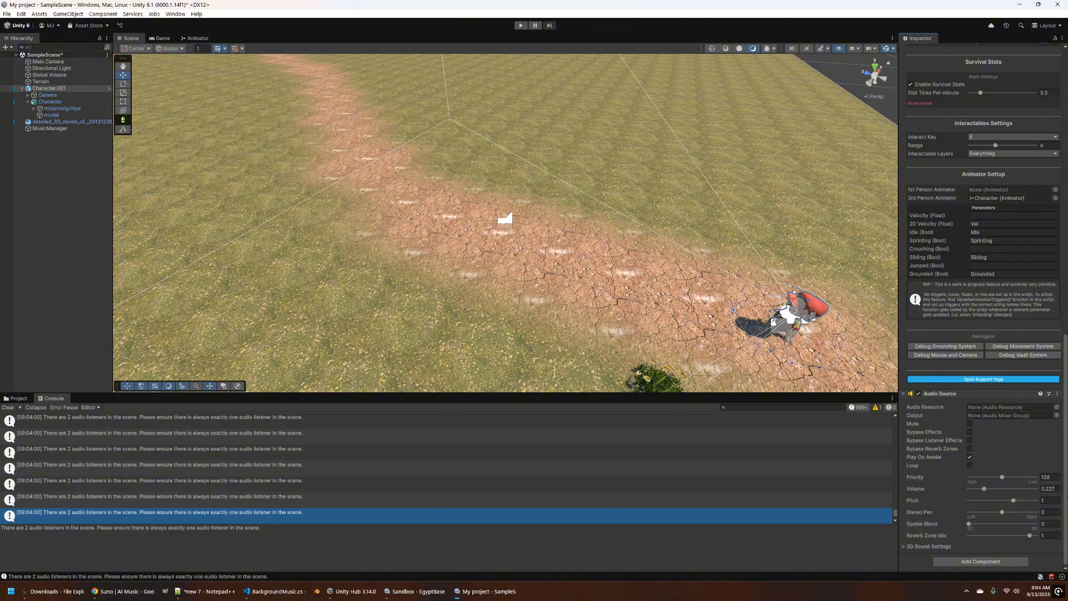
Step: Delete the redundant Main Camera, then play-test the scene warning-free and stop Play mode
left_click(48, 60)
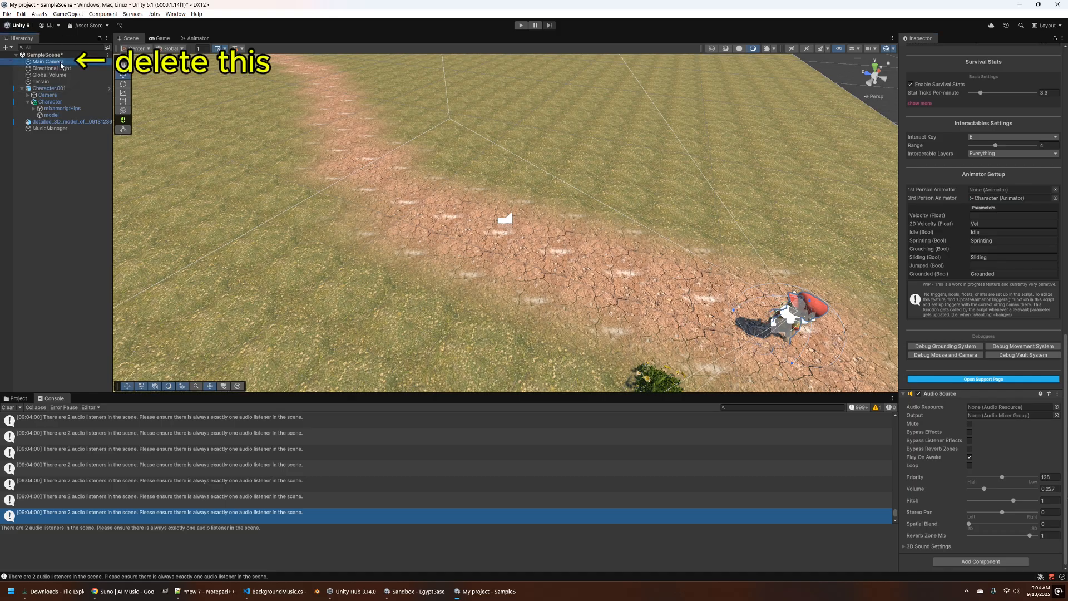
left_click(46, 61)
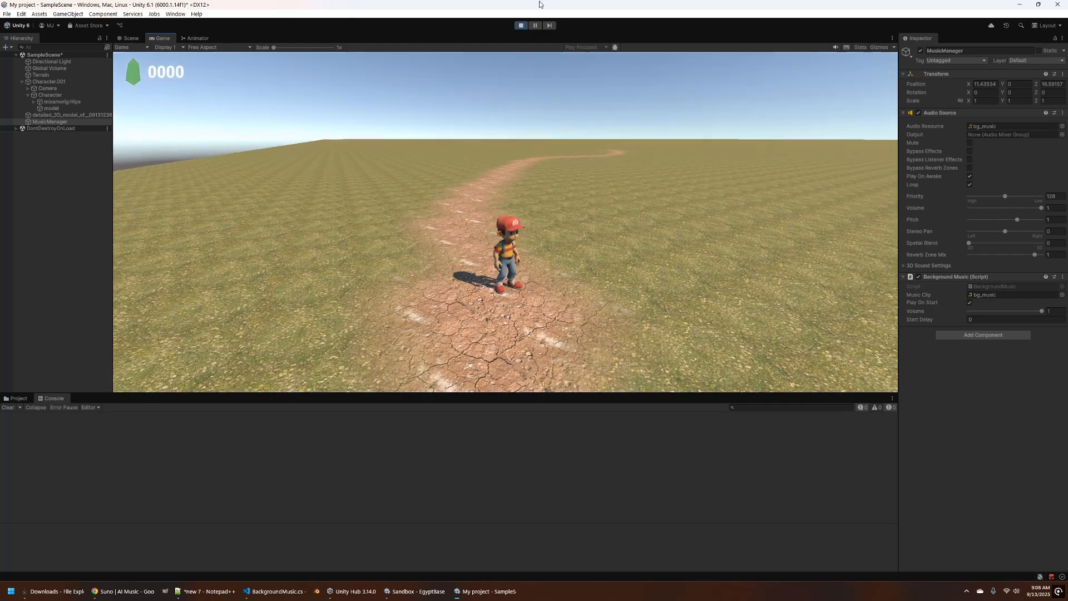
left_click(194, 13)
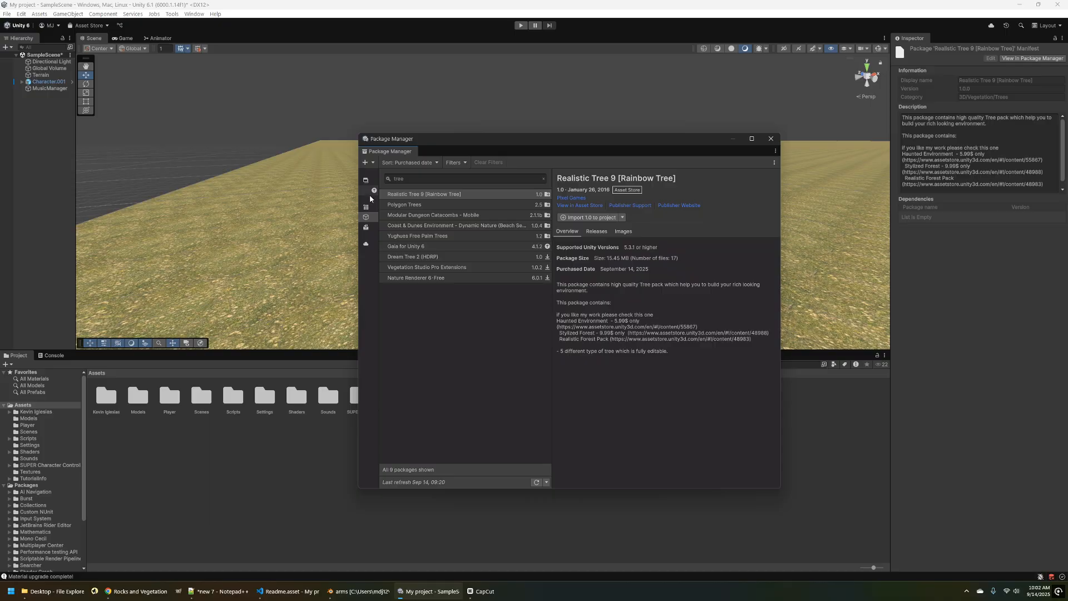
Step: Find the Rocks and Vegetation Pack URP by searching 'rock' and import all its files into the project
left_click(463, 178)
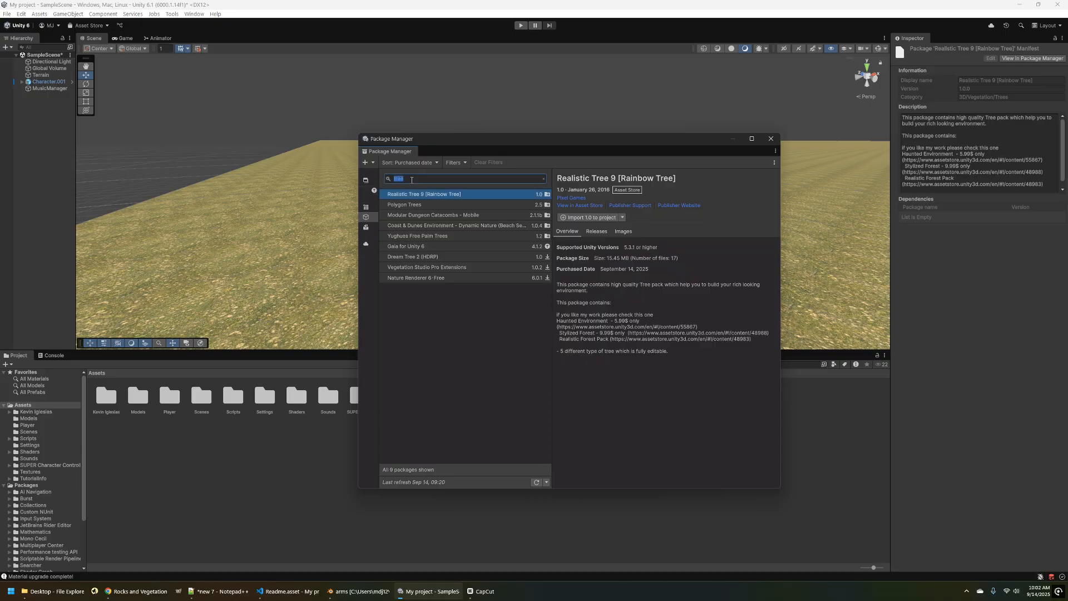
type("rock")
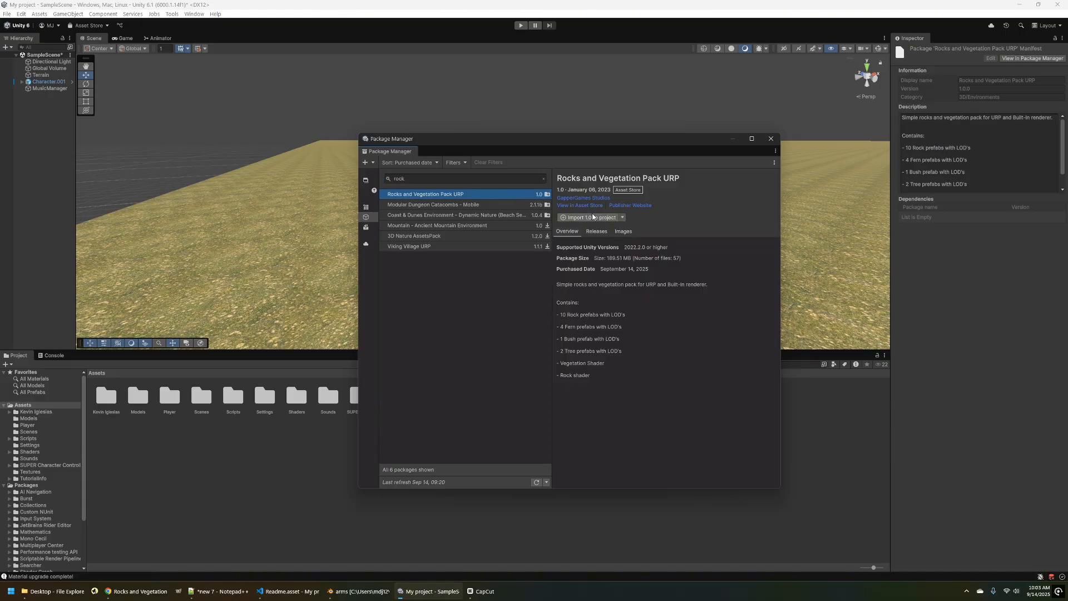
left_click(590, 217)
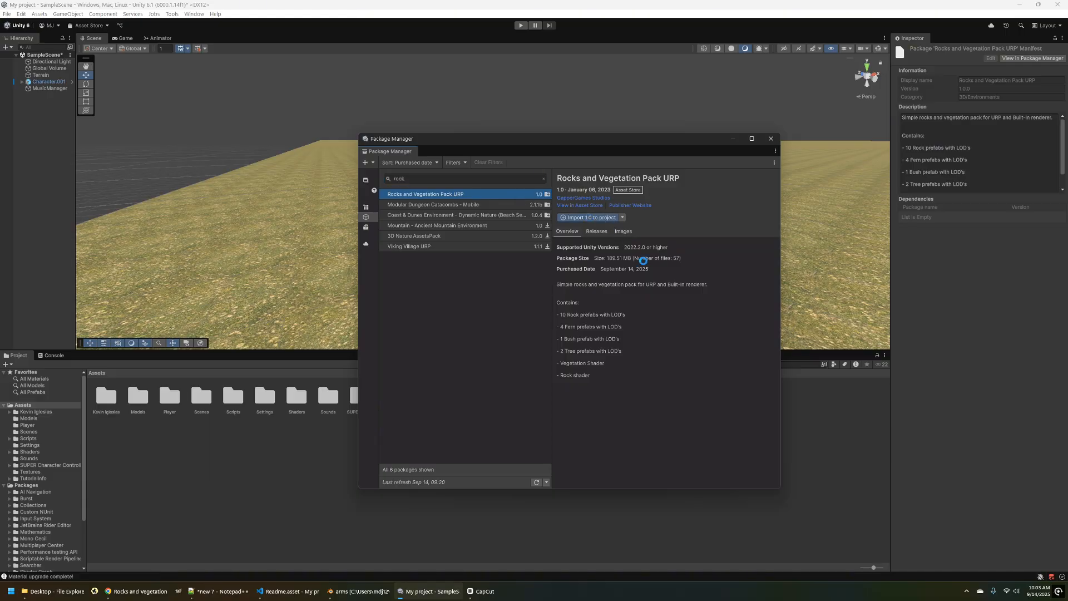
left_click(590, 217)
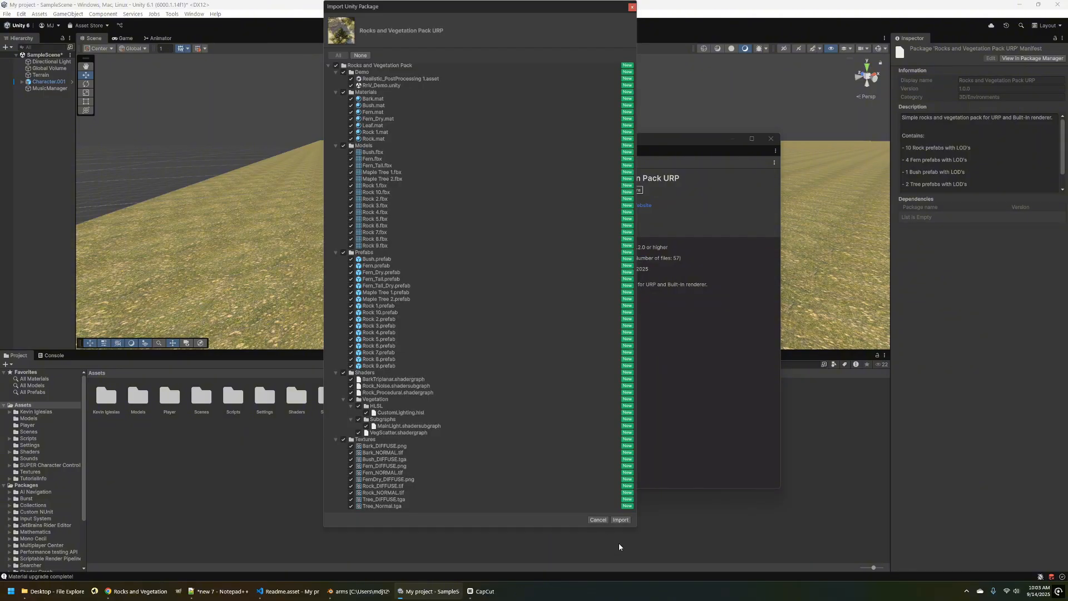
left_click(620, 519)
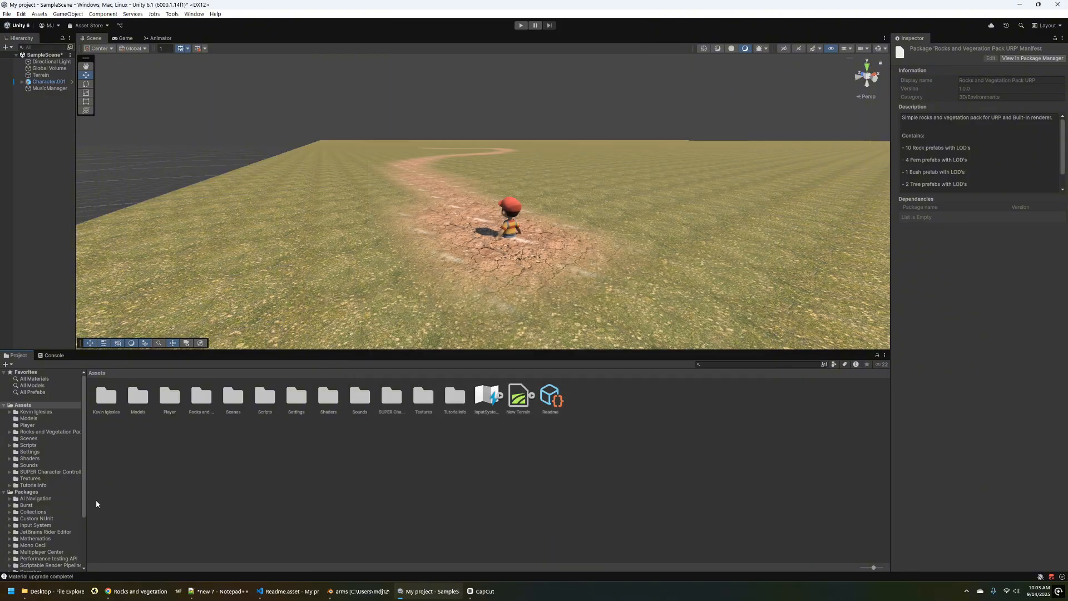
Step: Drag Maple Tree prefabs from the pack's Prefabs folder beside the dirt path and select the Terrain
left_click(48, 432)
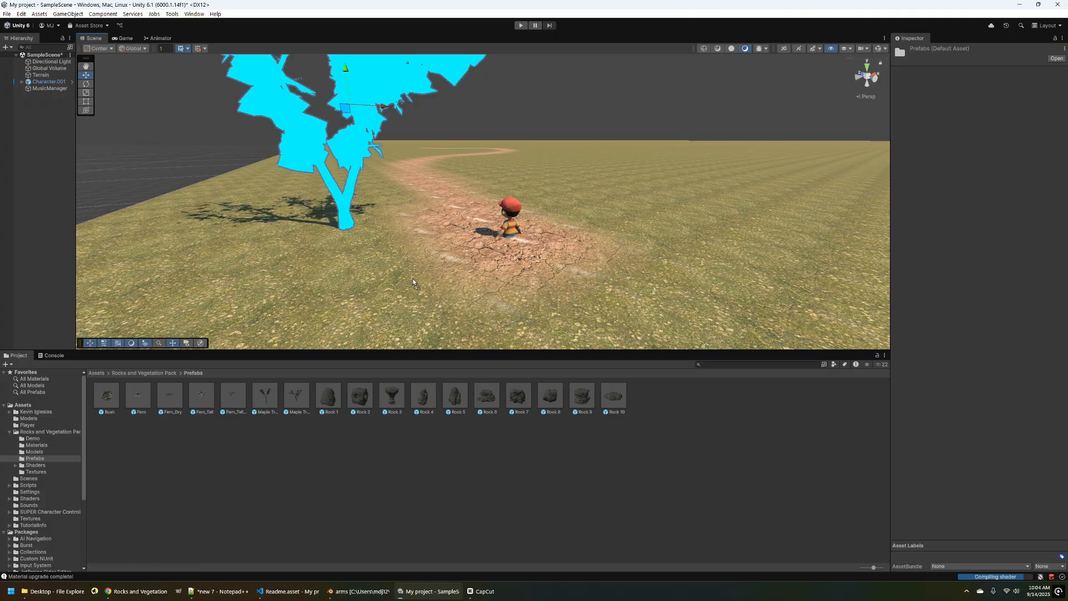
right_click(411, 281)
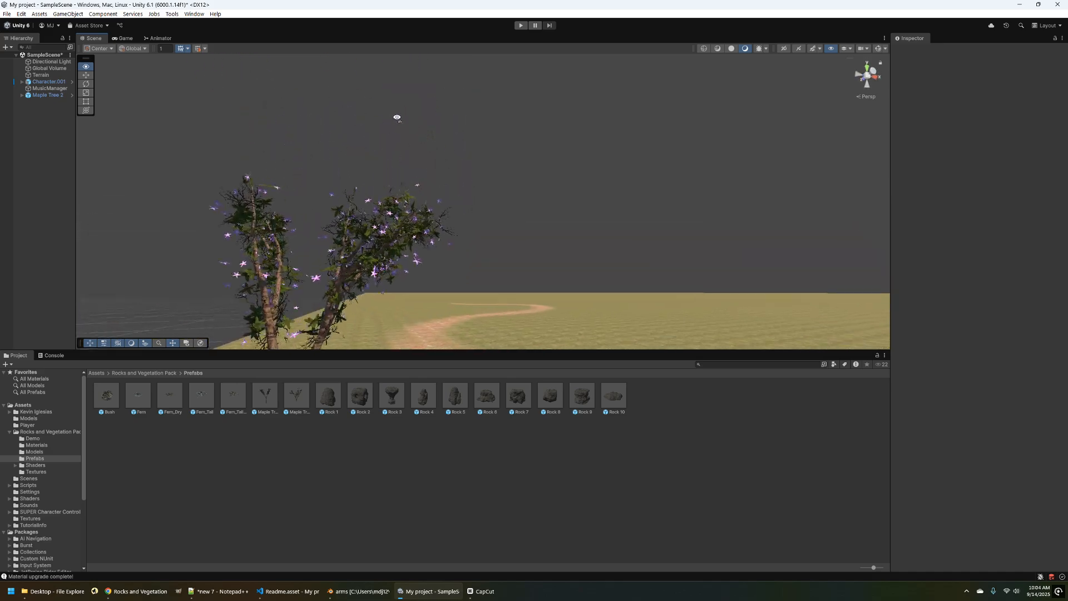
left_click(521, 26)
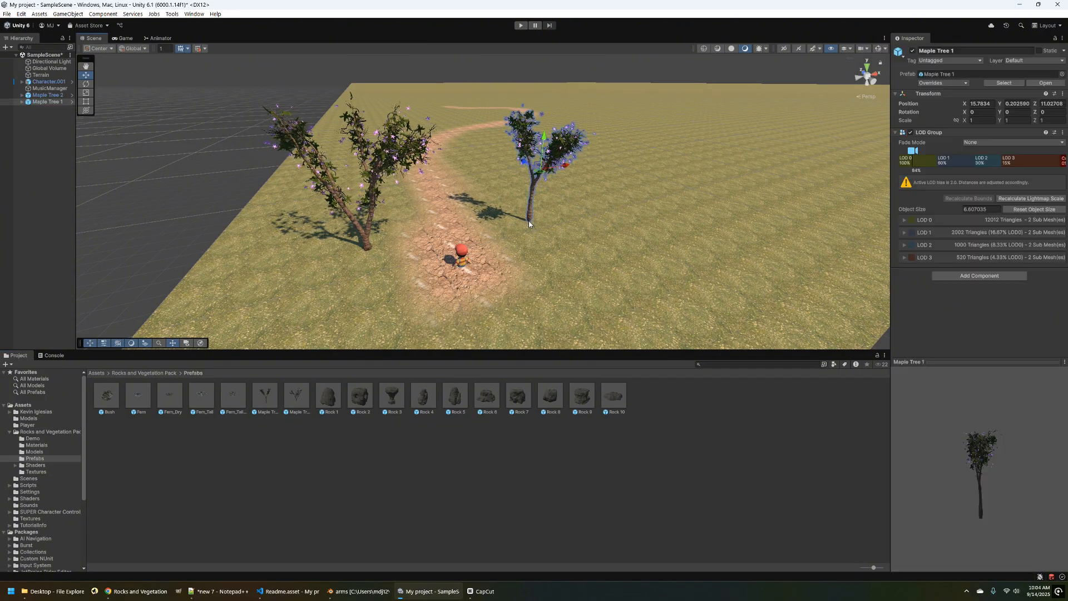
left_click(40, 74)
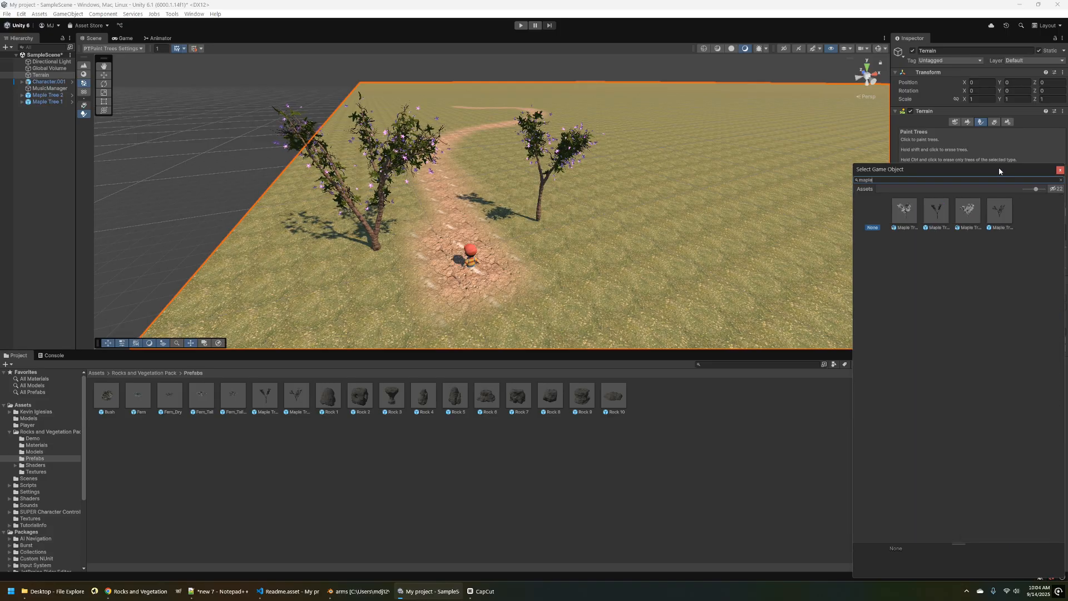
Step: Add the Maple Tree prefab as a terrain tree type and paint maple trees on both sides of the path
left_click(936, 212)
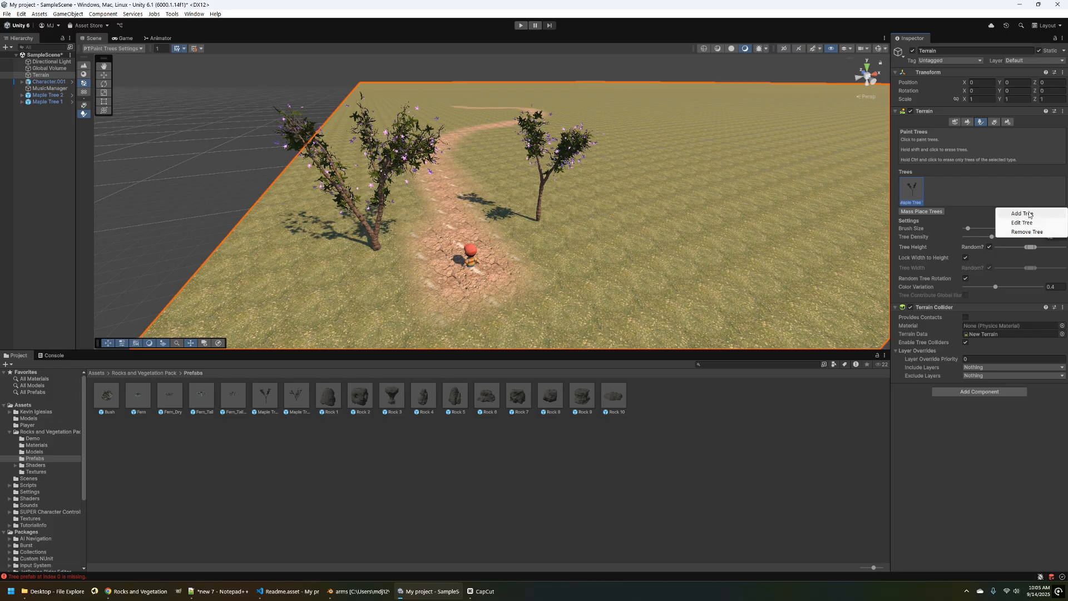
left_click(1022, 214)
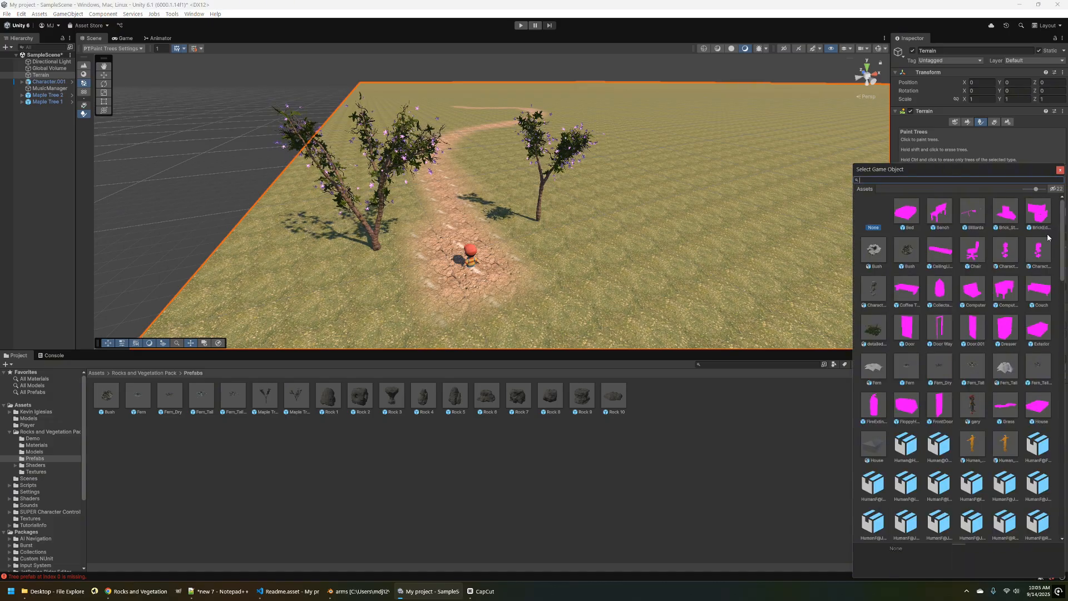
type("maple")
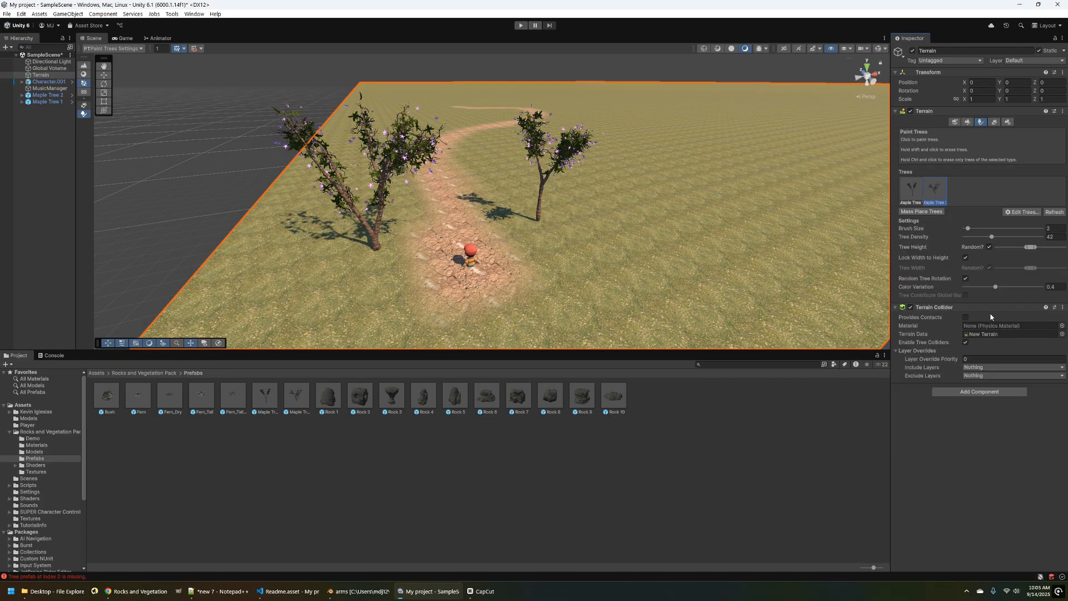
left_click(382, 191)
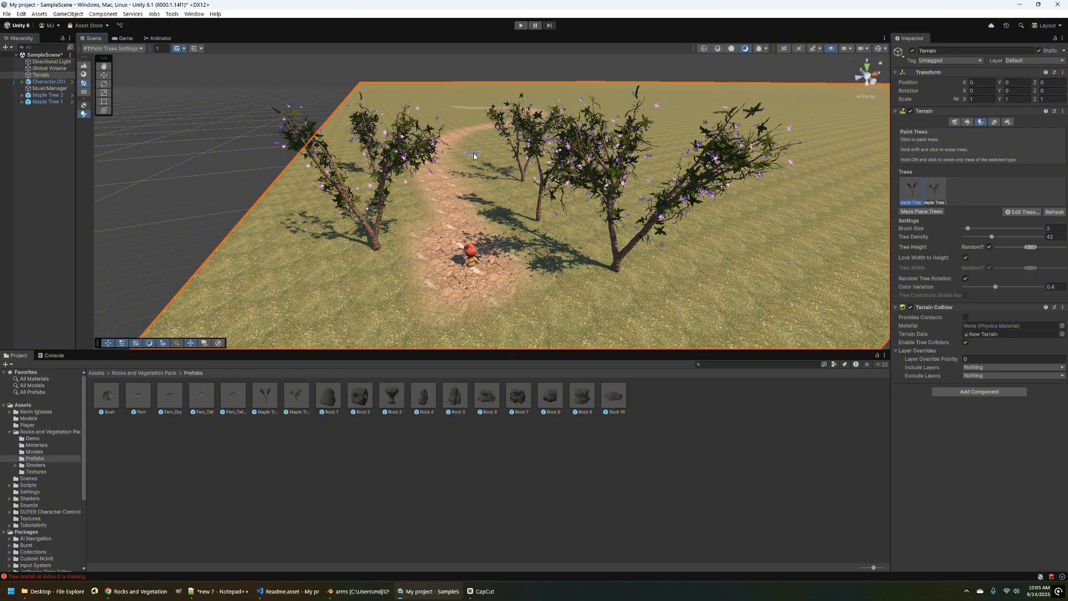
left_click(936, 189)
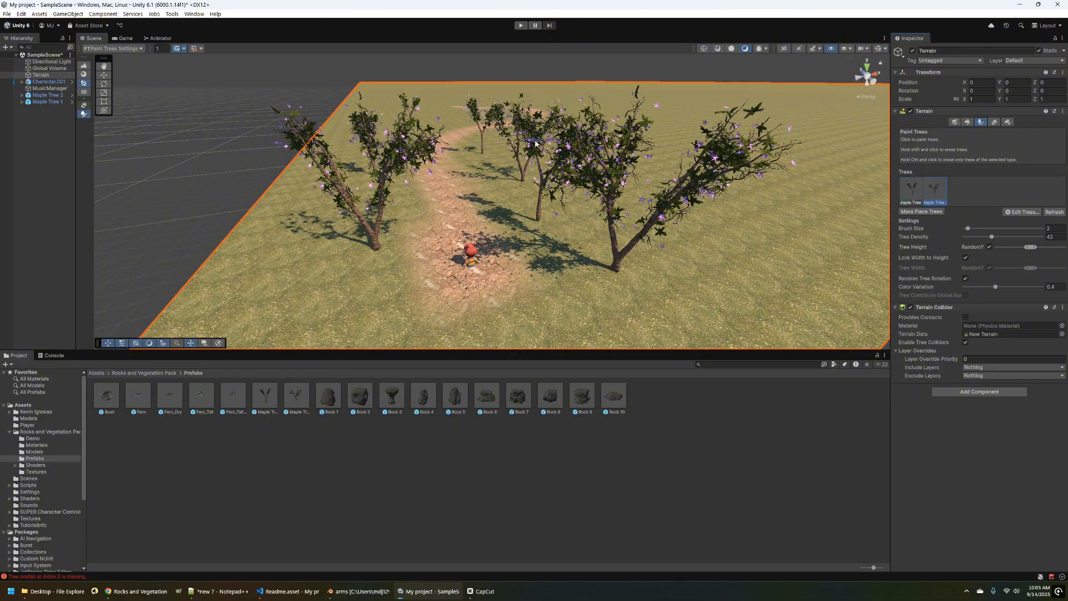